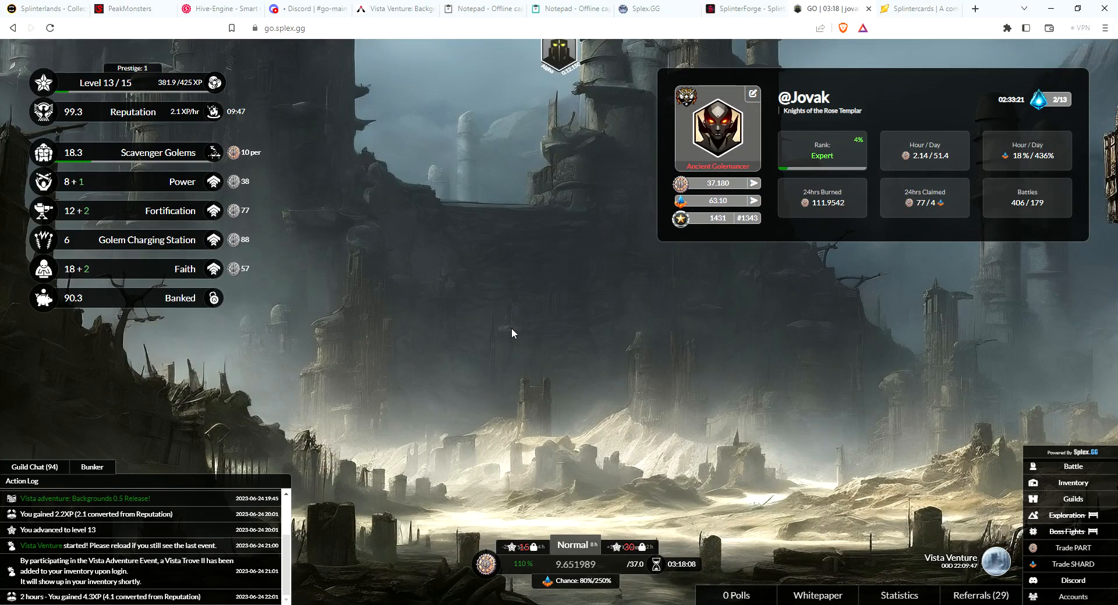
mouse_move(522, 335)
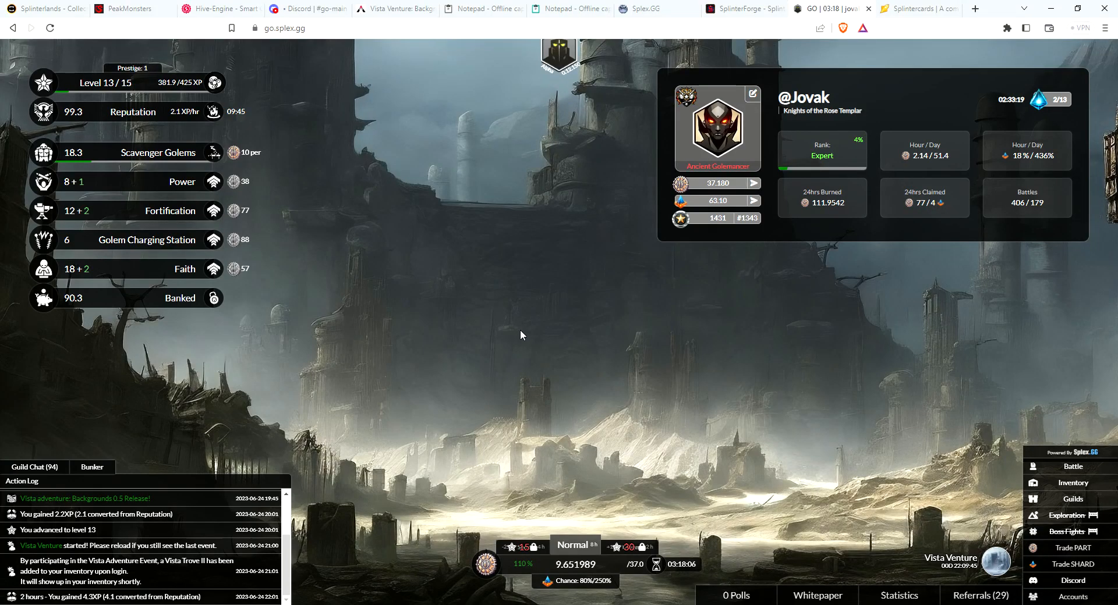
mouse_move(731, 355)
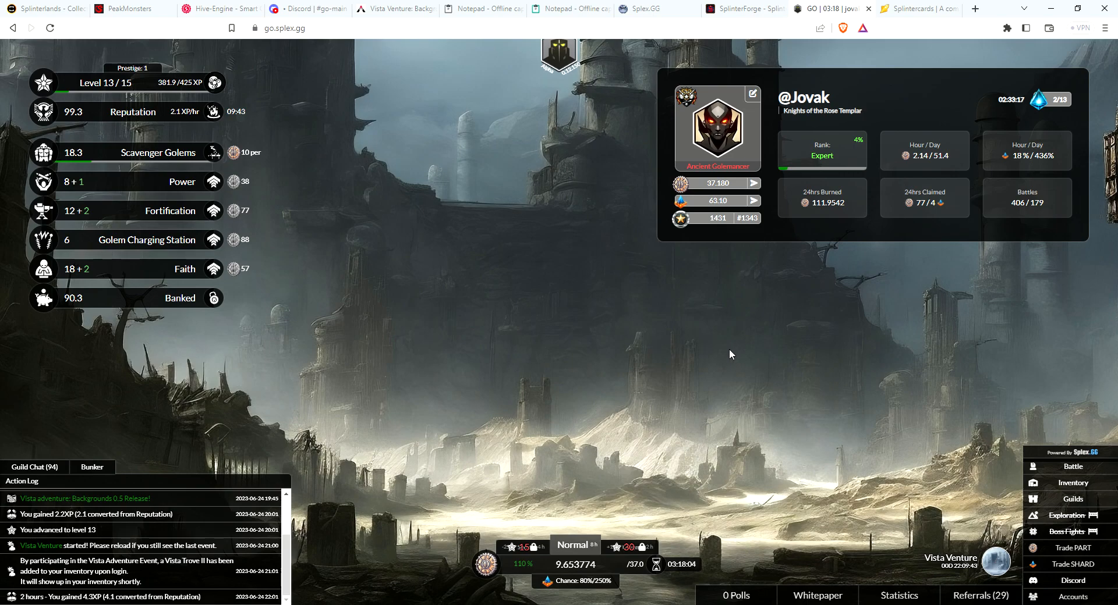
mouse_move(736, 352)
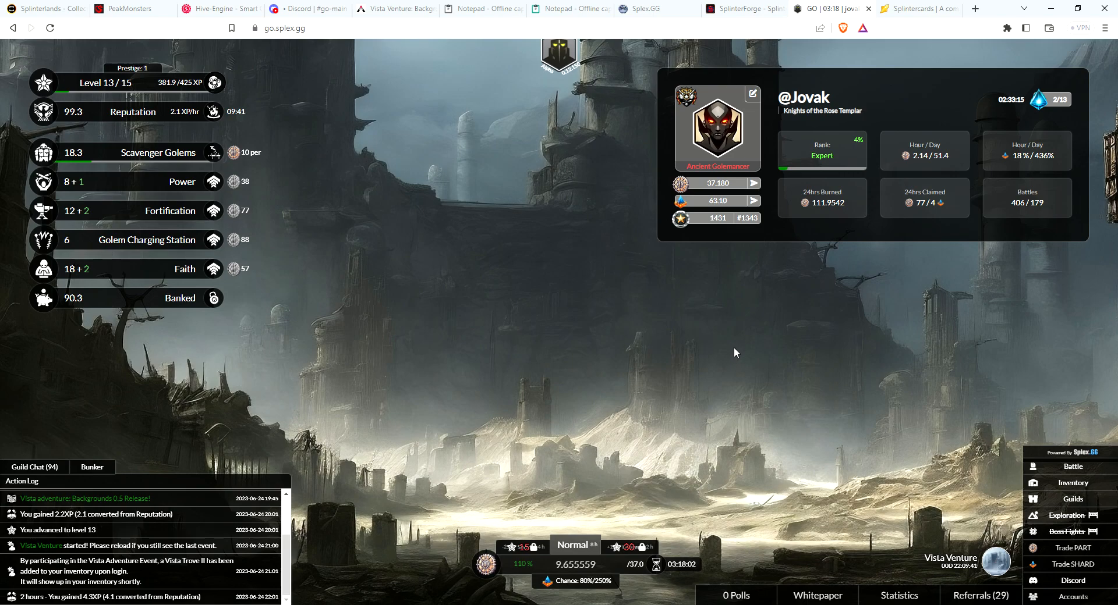
mouse_move(782, 312)
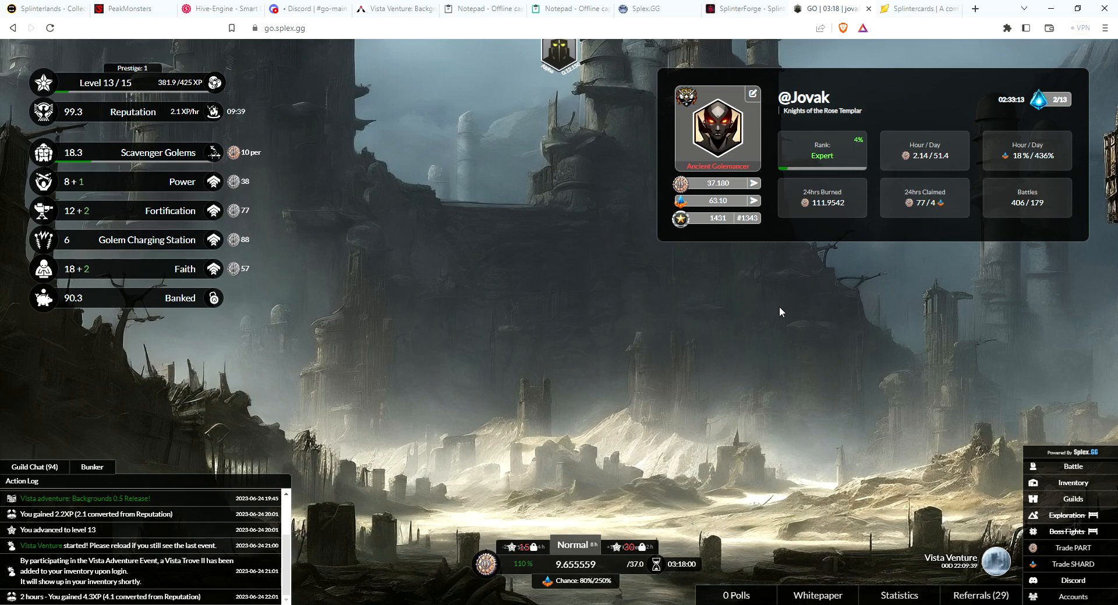
mouse_move(607, 339)
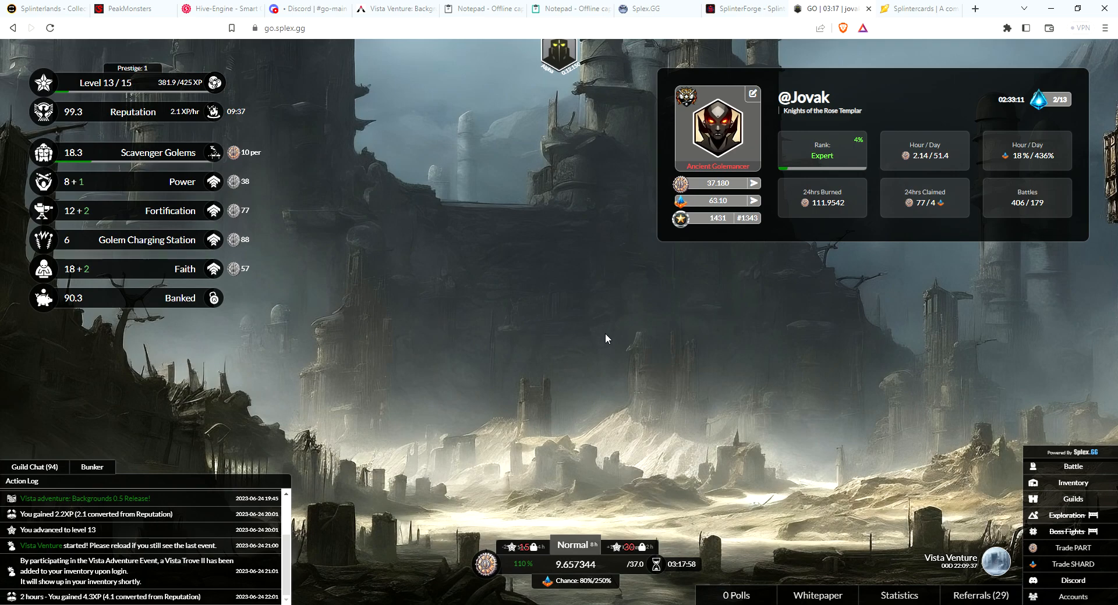
mouse_move(736, 383)
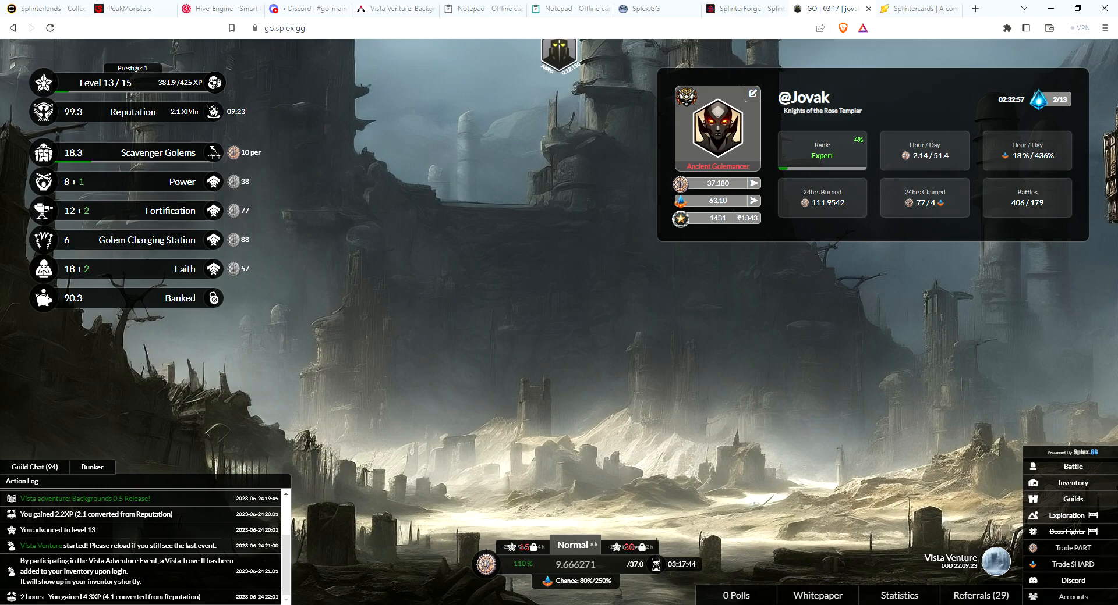
mouse_move(205, 560)
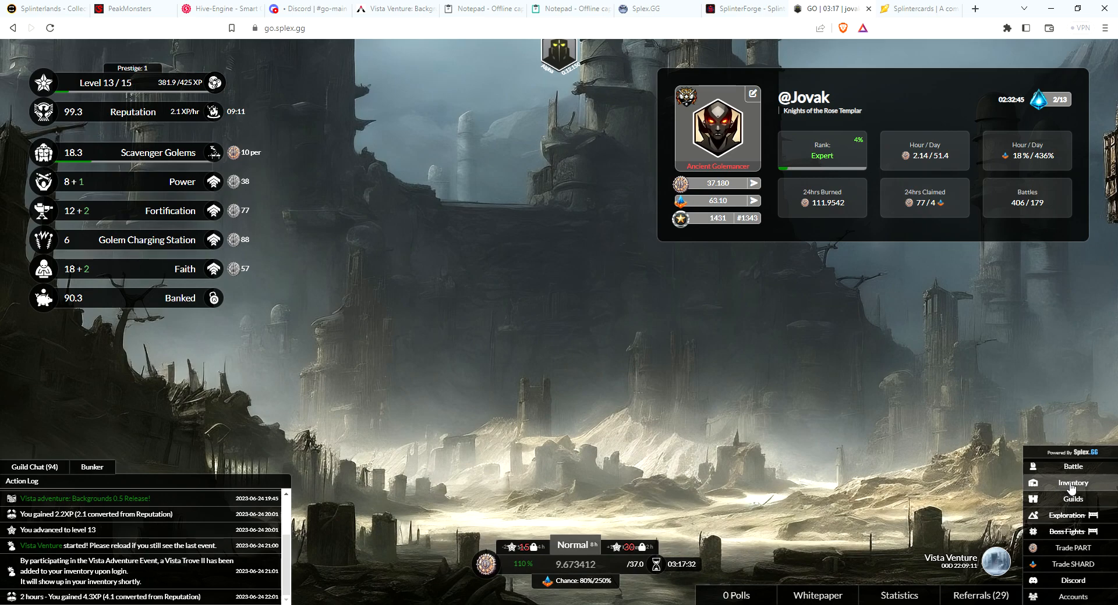
- Show the owned-items inventory listing the Vista Trove II crate
left_click(1072, 483)
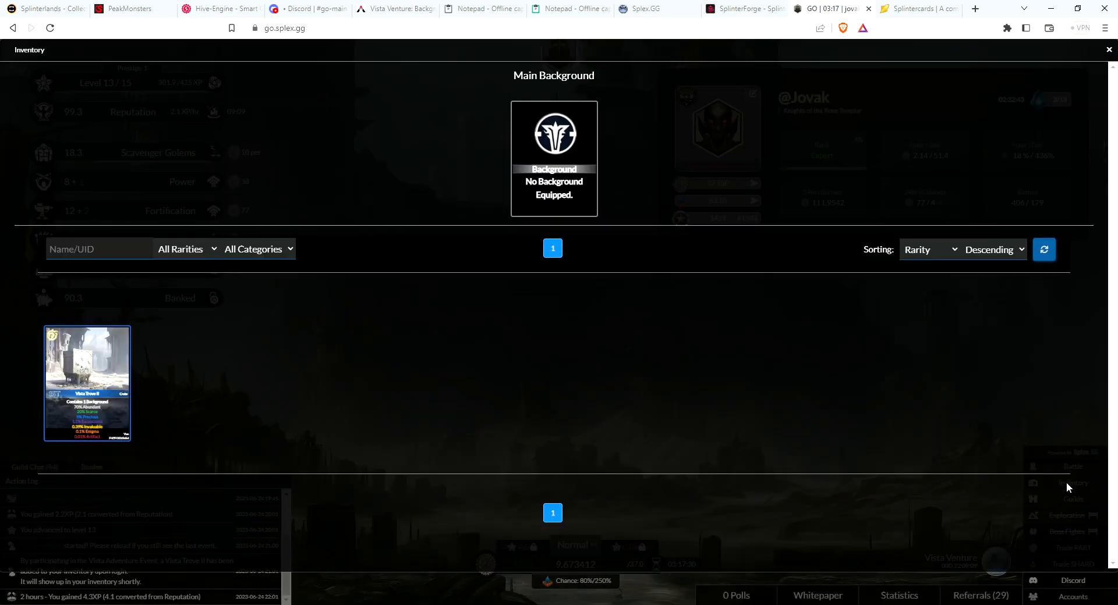
mouse_move(64, 383)
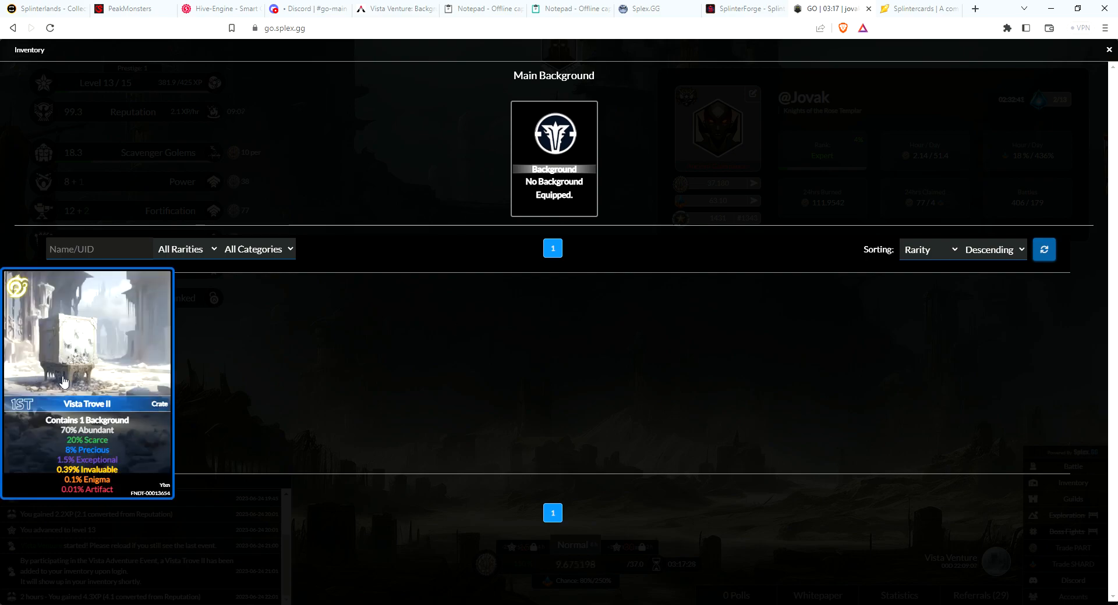
mouse_move(81, 362)
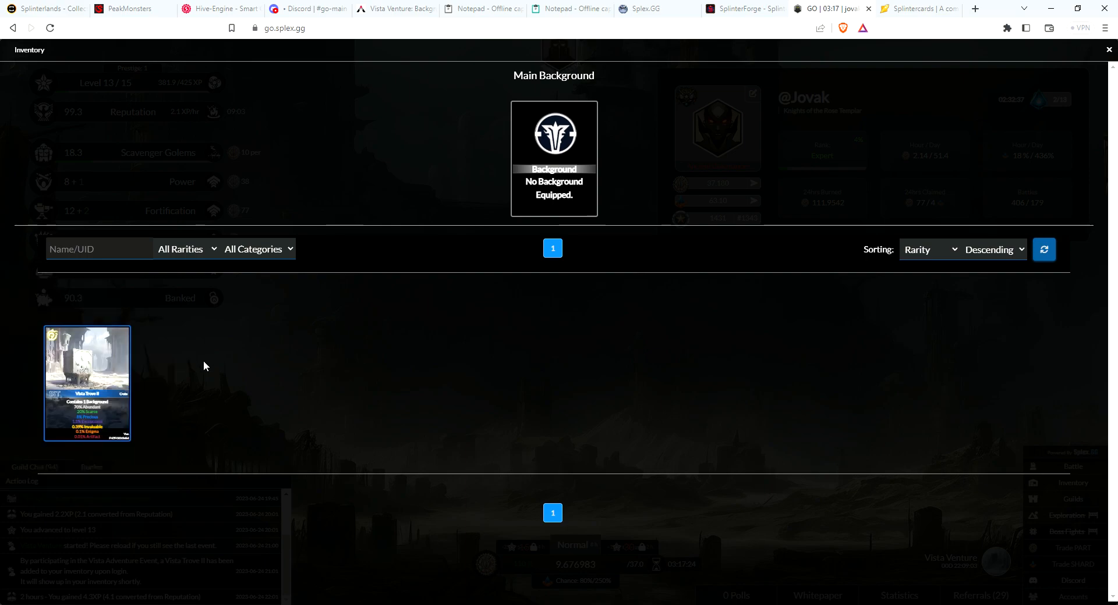
mouse_move(115, 367)
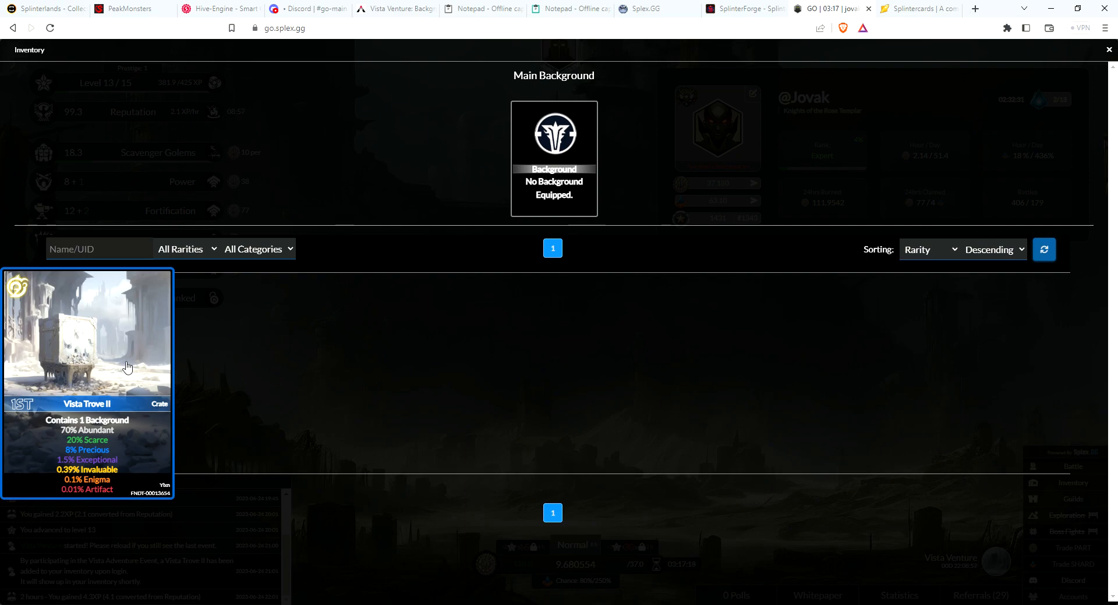
mouse_move(114, 370)
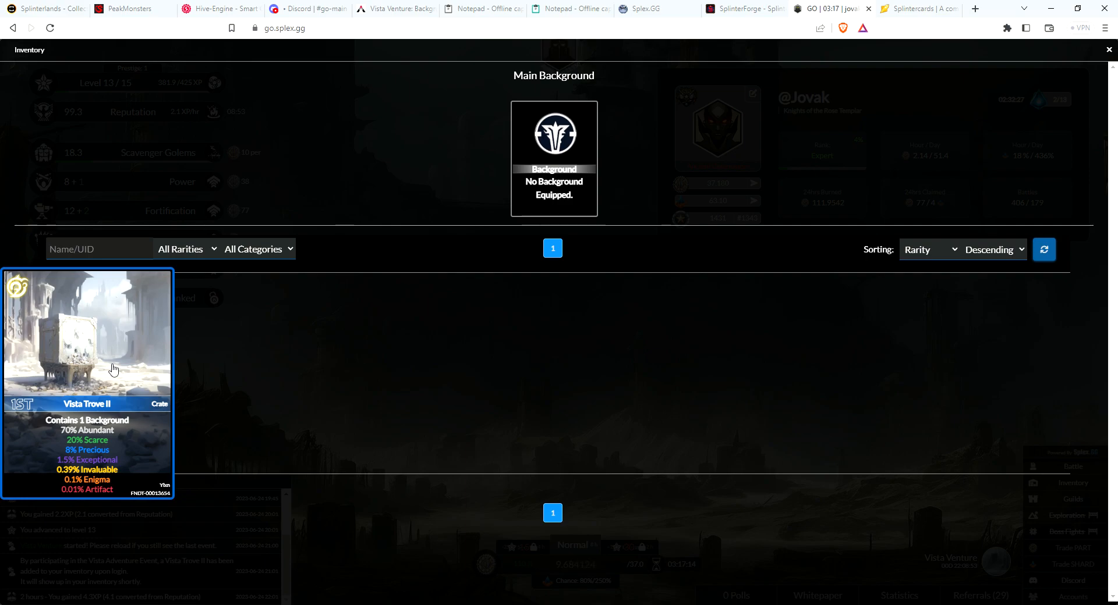
mouse_move(139, 372)
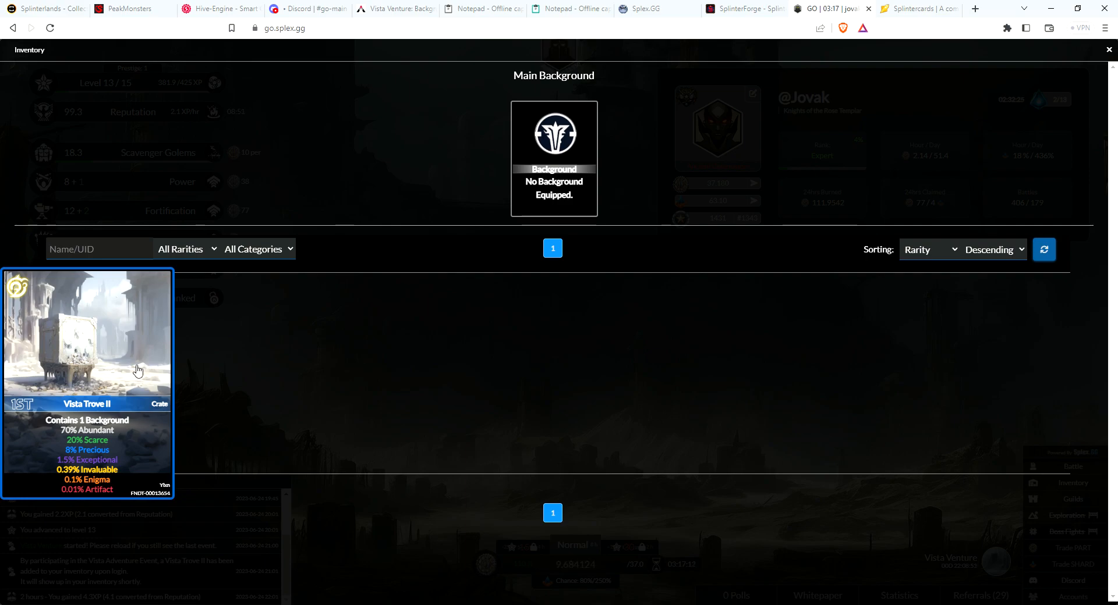
mouse_move(150, 386)
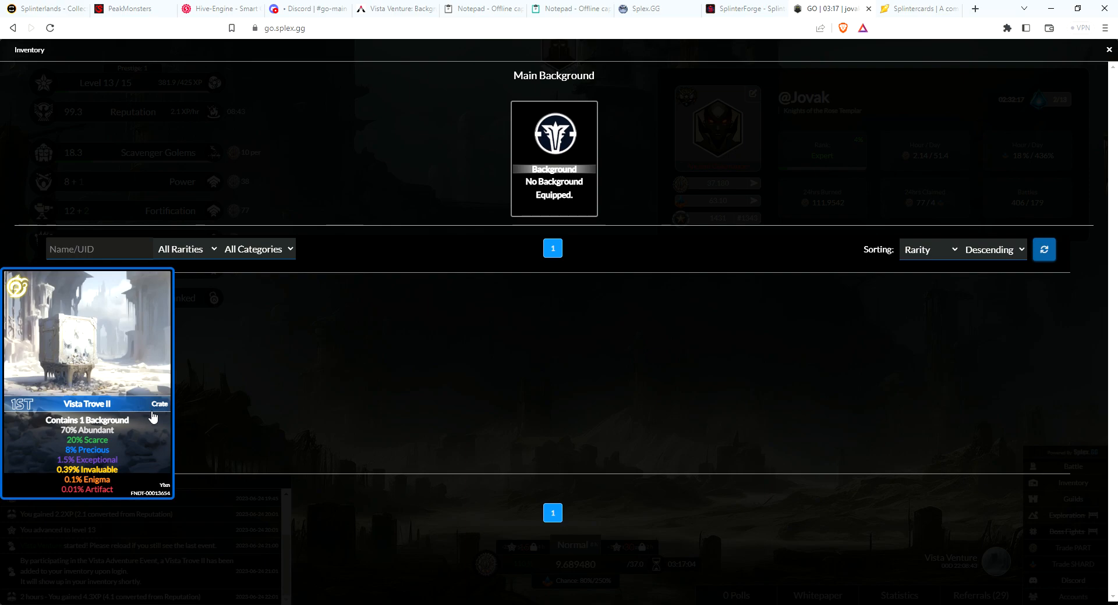
mouse_move(126, 441)
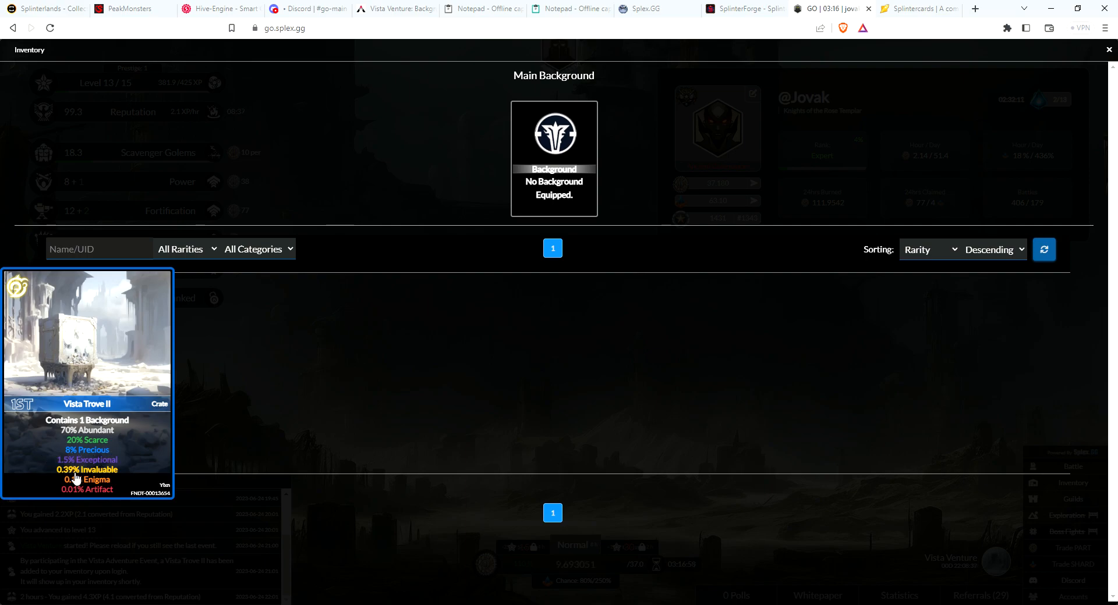
mouse_move(135, 442)
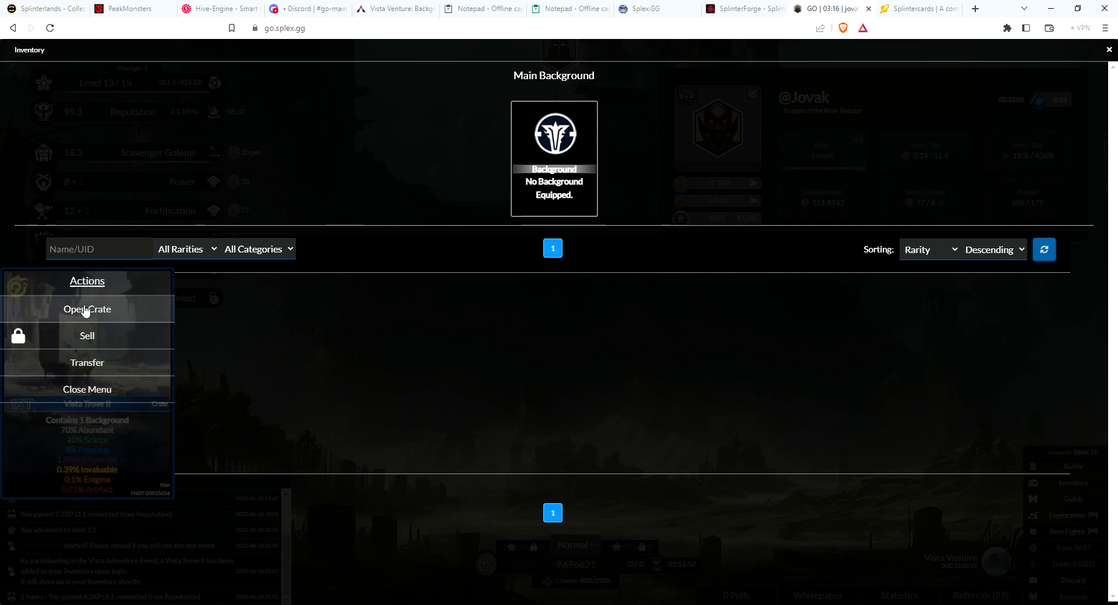
mouse_move(89, 345)
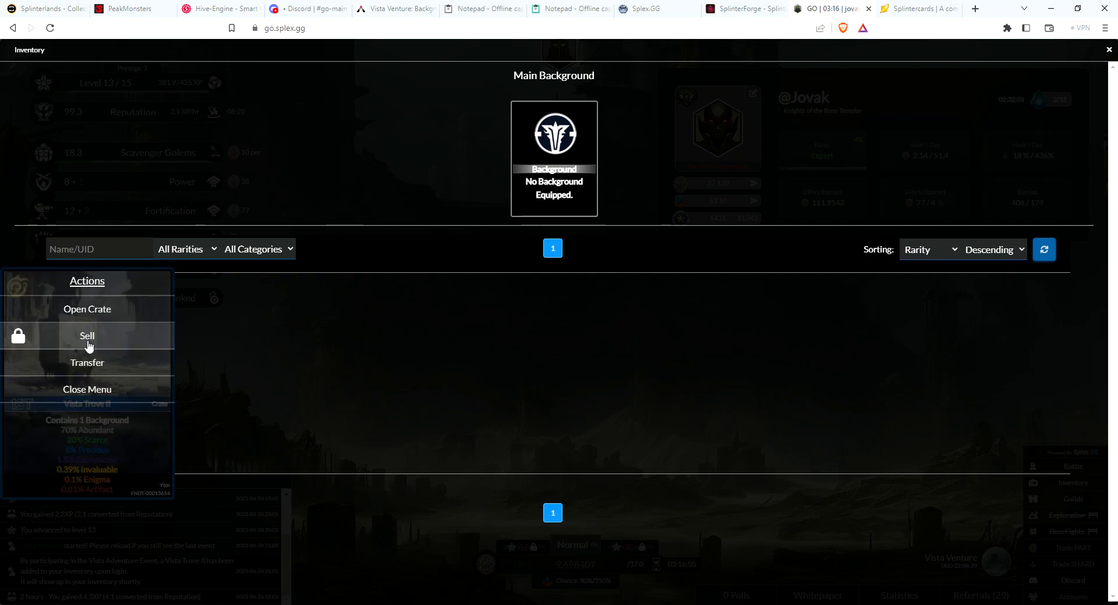
mouse_move(94, 369)
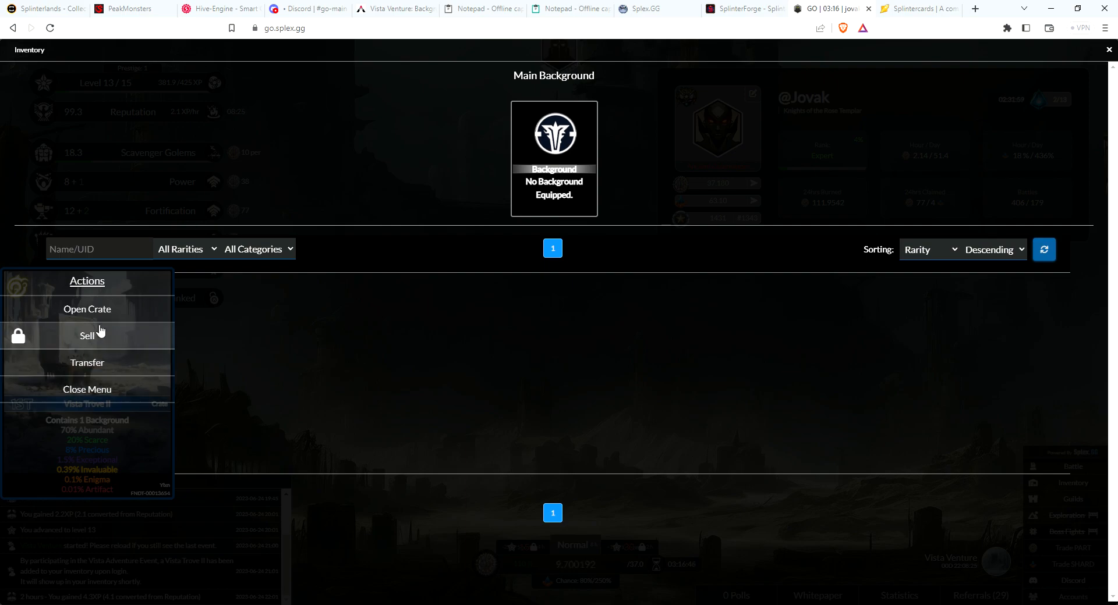
- Open the Vista Trove II crate to mint Background #15 (Abundant)
left_click(86, 310)
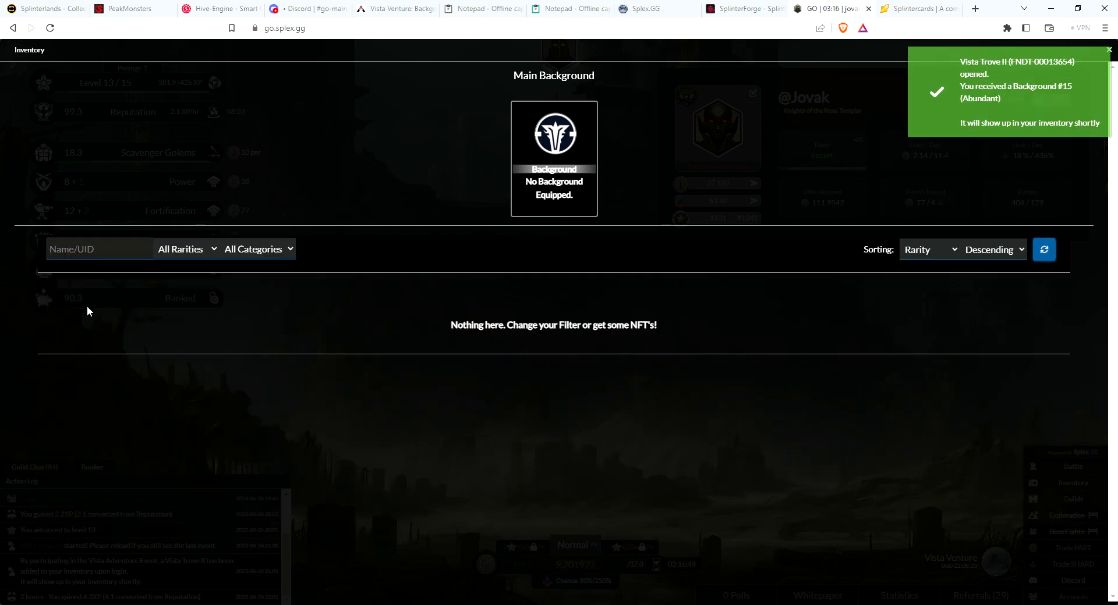
mouse_move(741, 217)
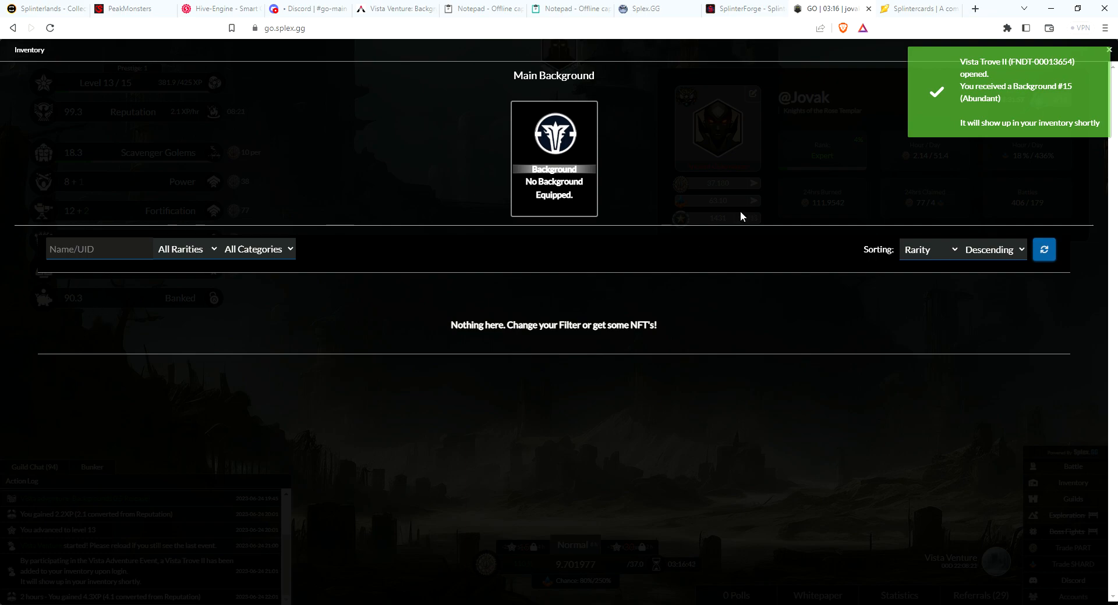
mouse_move(981, 111)
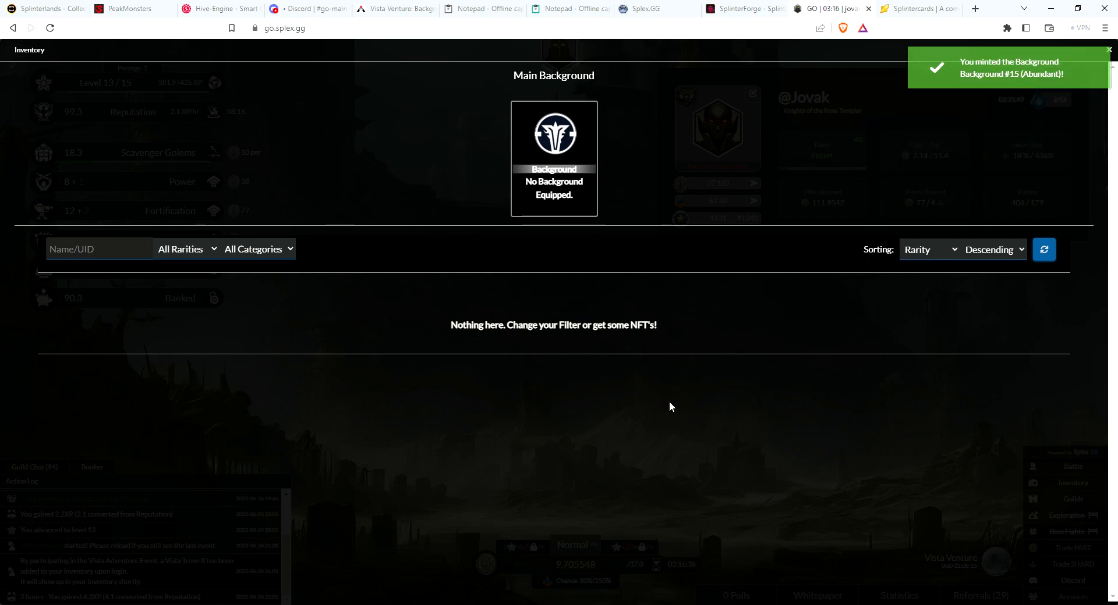
mouse_move(673, 430)
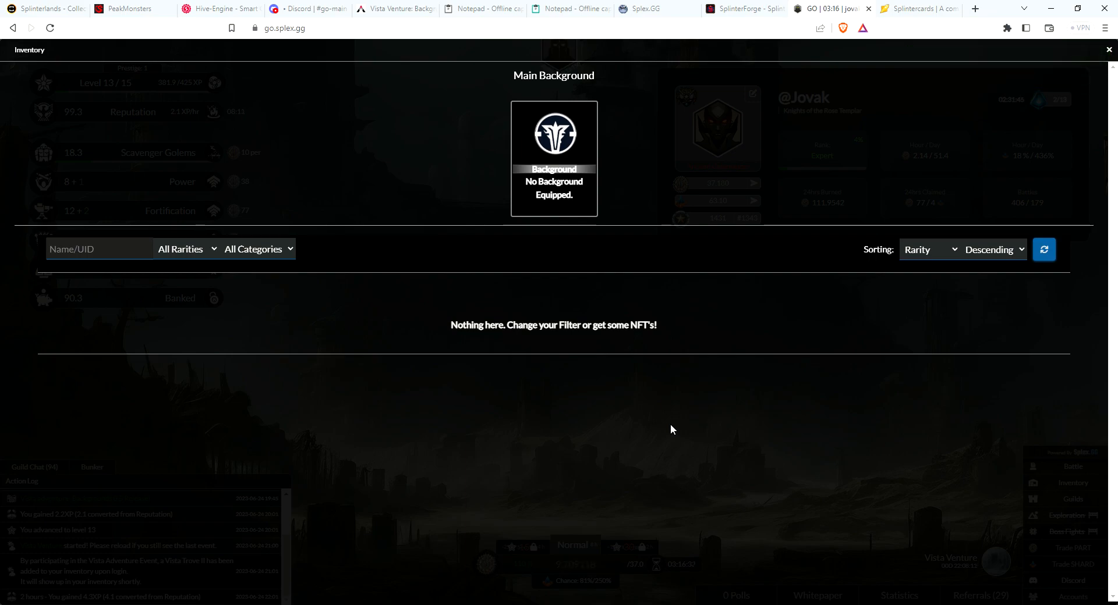
mouse_move(698, 312)
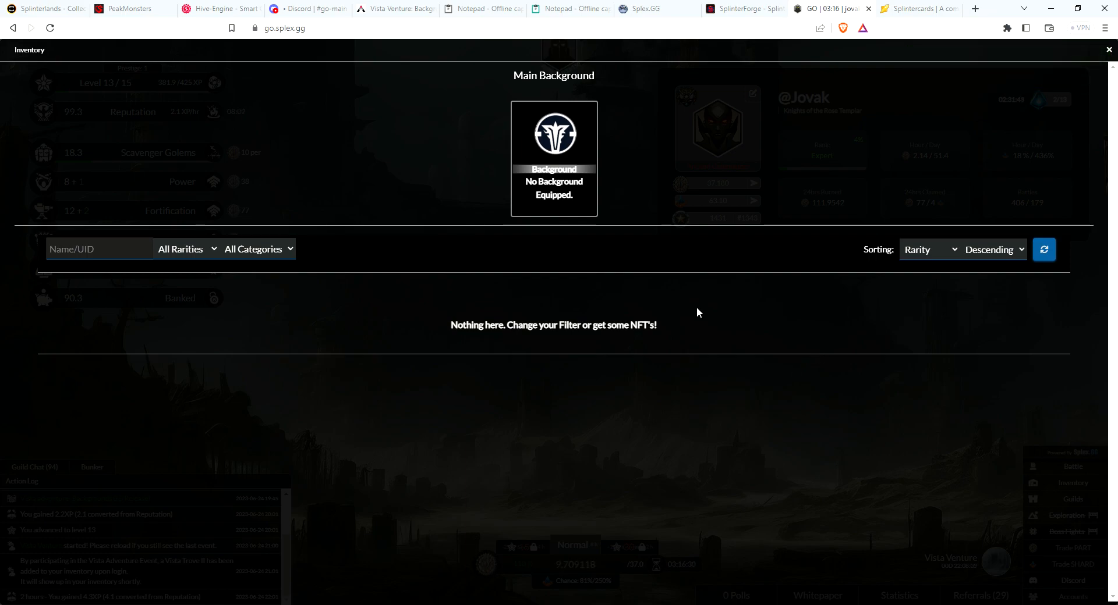
- Refresh the owned backgrounds so Background #15 (+1.1% shard multiplier) appears listed
left_click(1044, 250)
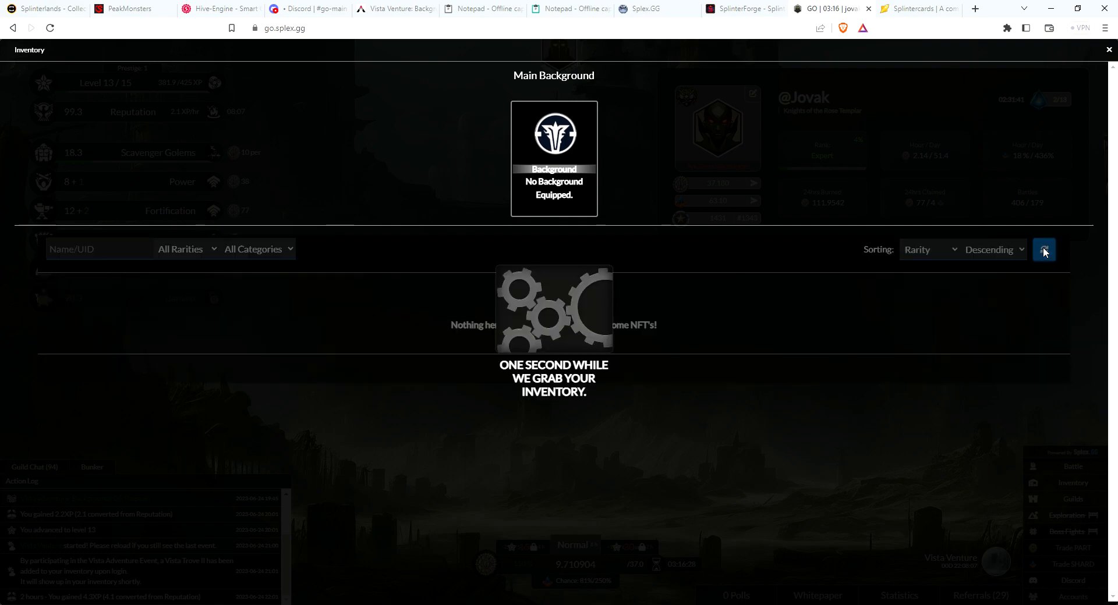
left_click(1044, 250)
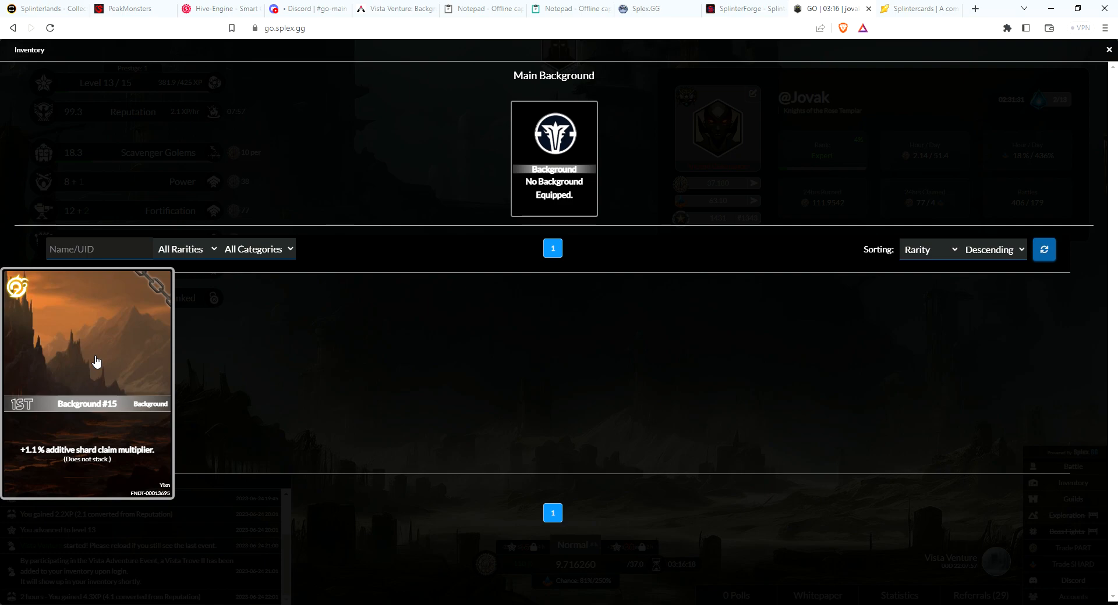
mouse_move(86, 372)
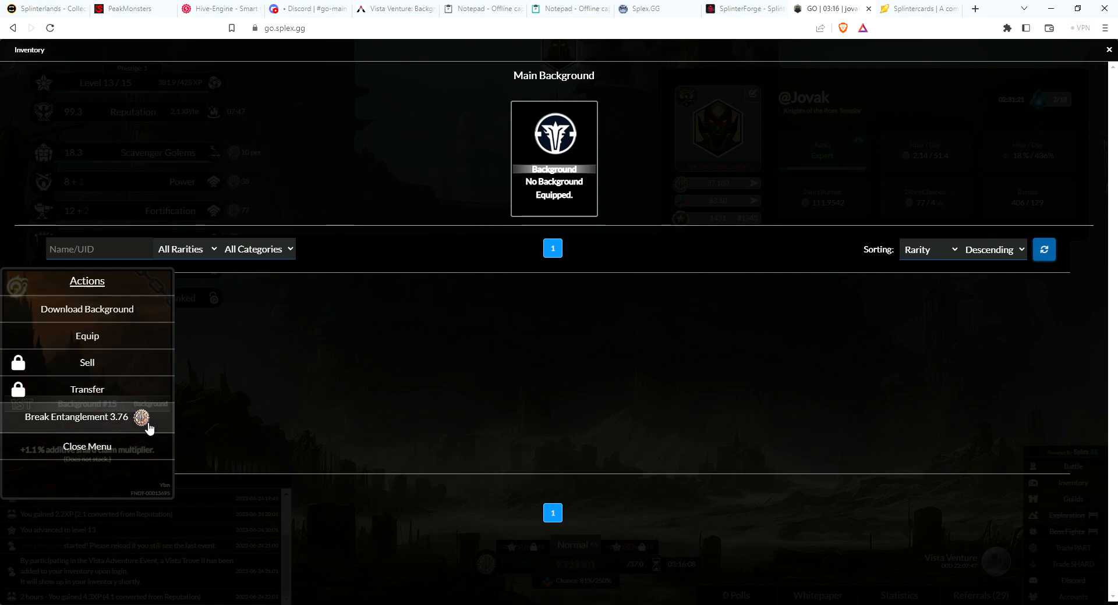
- Send the 3.76 Break Entanglement transaction for Background #15 from its Actions menu
left_click(86, 446)
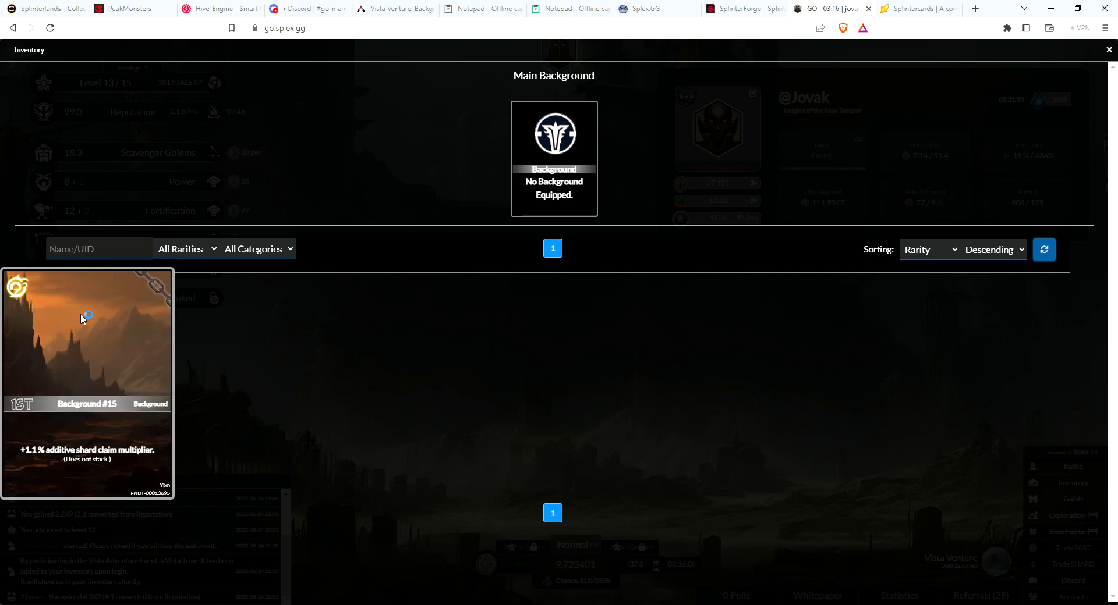
mouse_move(374, 135)
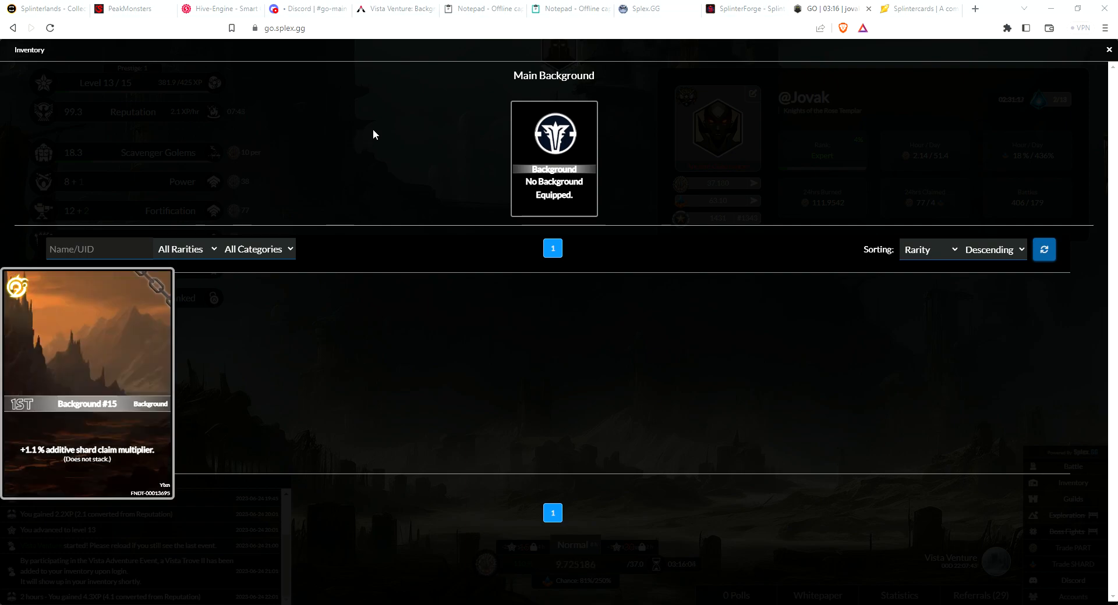
mouse_move(378, 344)
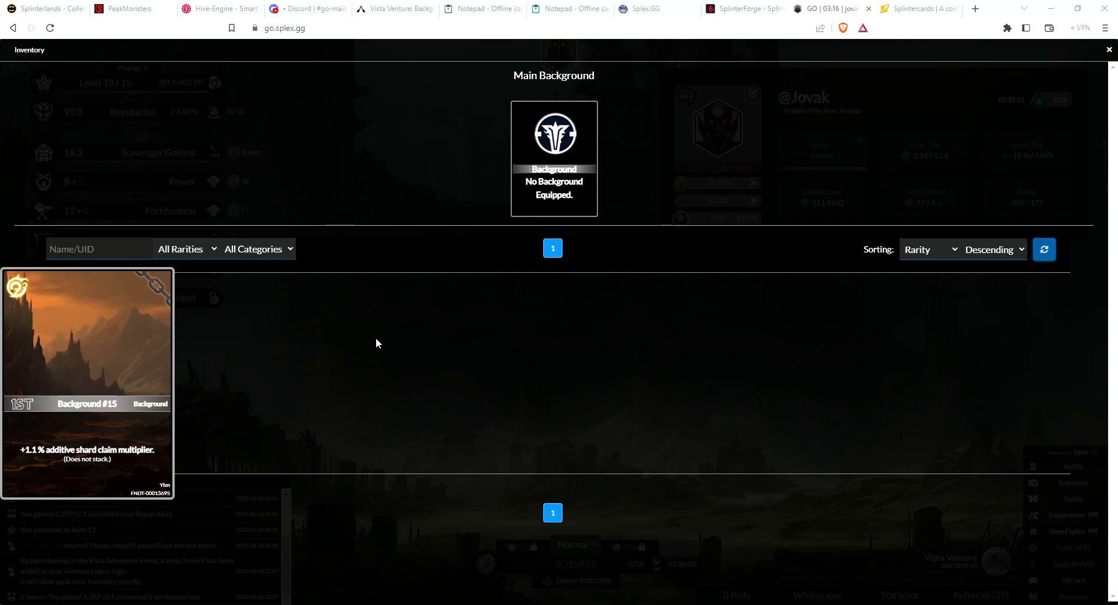
mouse_move(96, 373)
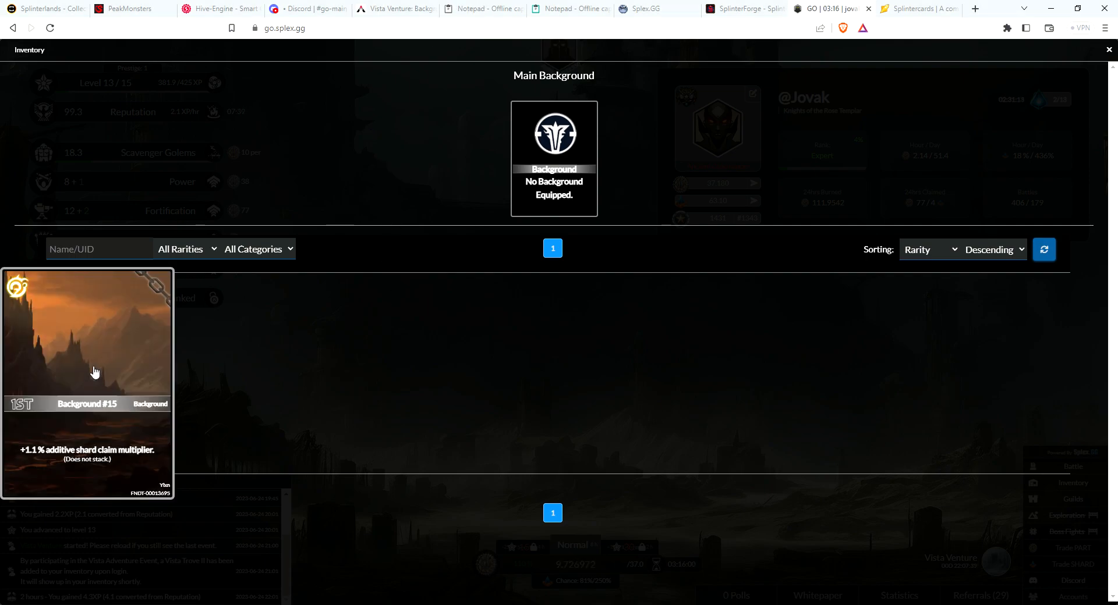
left_click(96, 372)
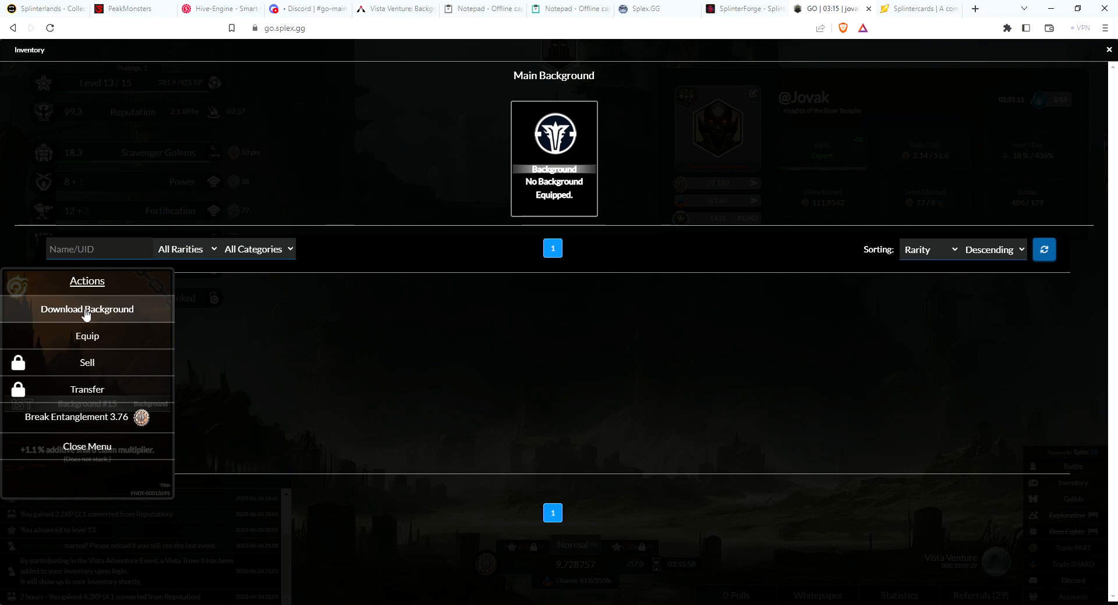
mouse_move(89, 431)
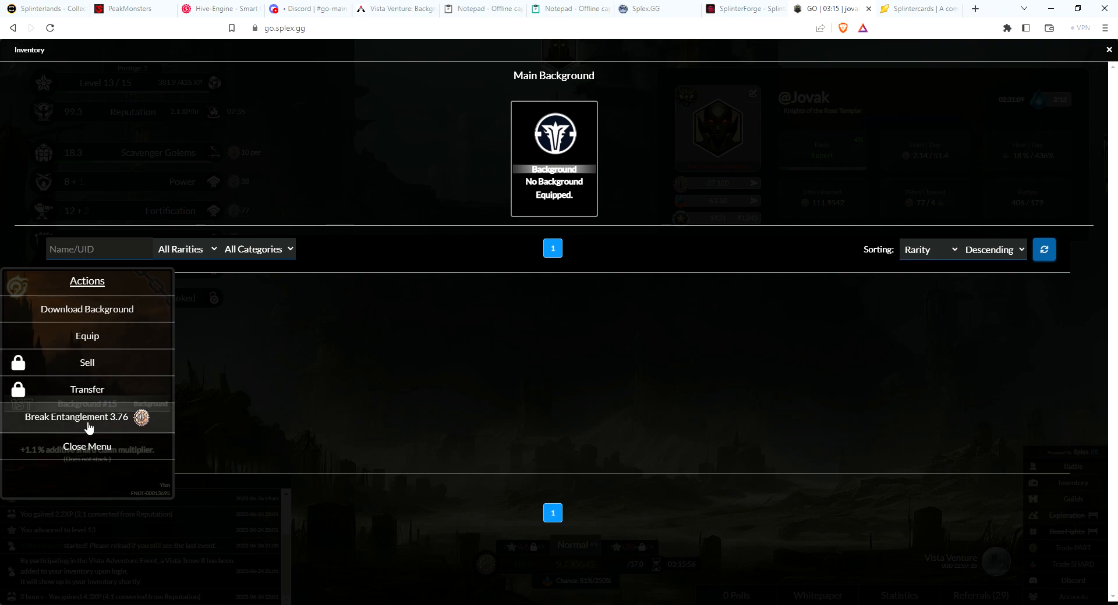
mouse_move(89, 426)
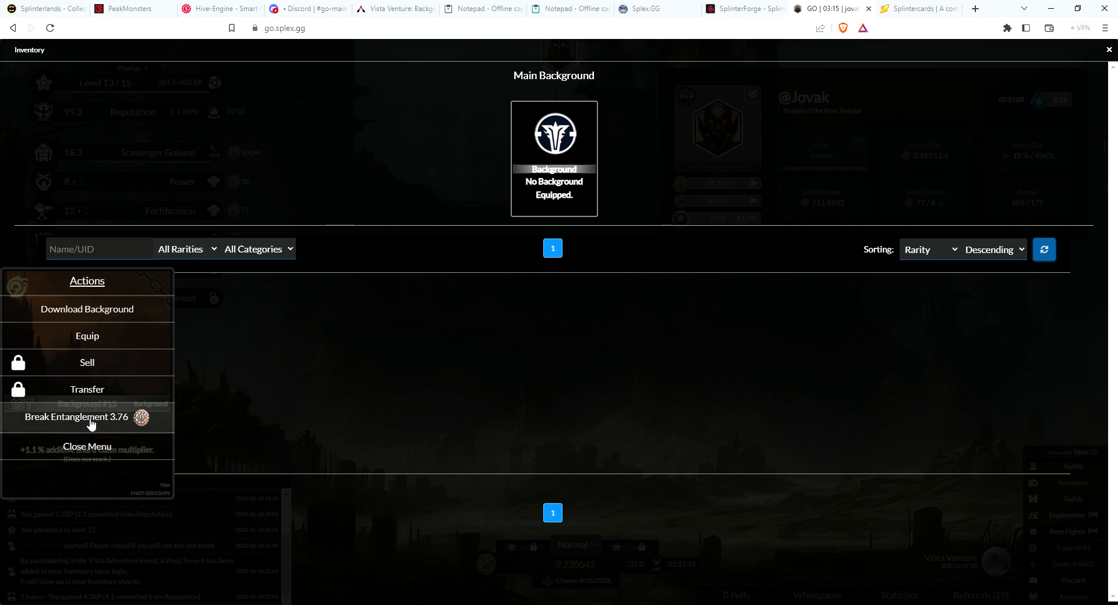
mouse_move(1062, 300)
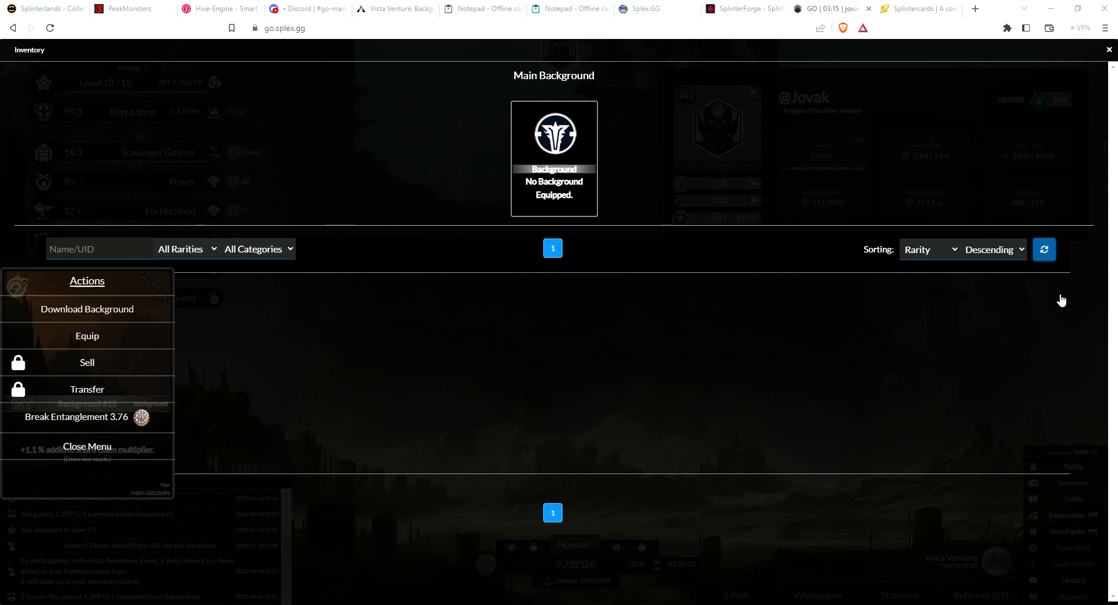
left_click(77, 417)
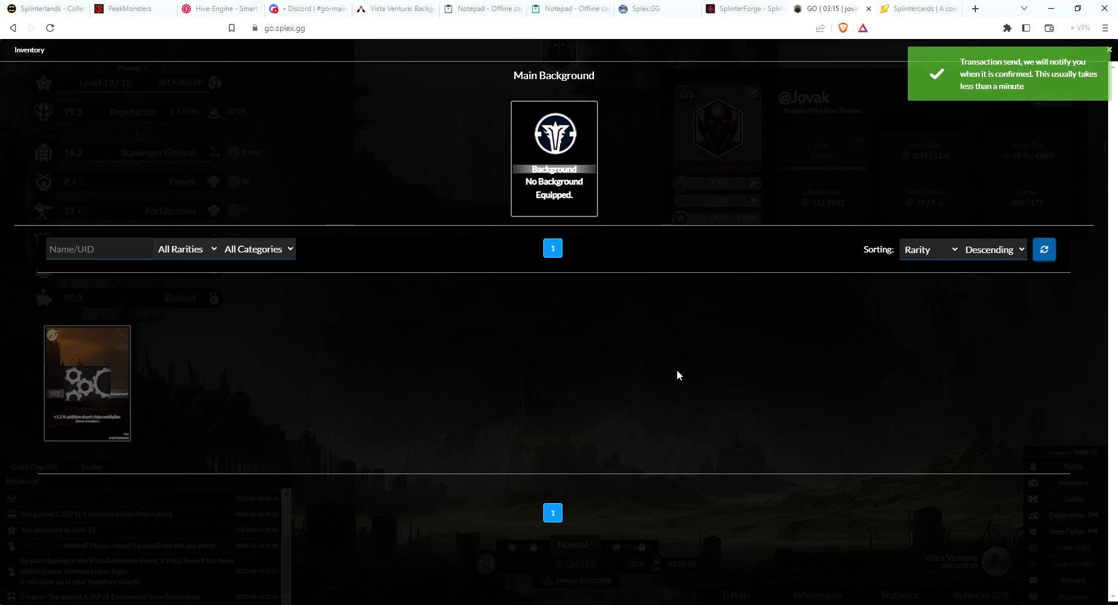
mouse_move(874, 159)
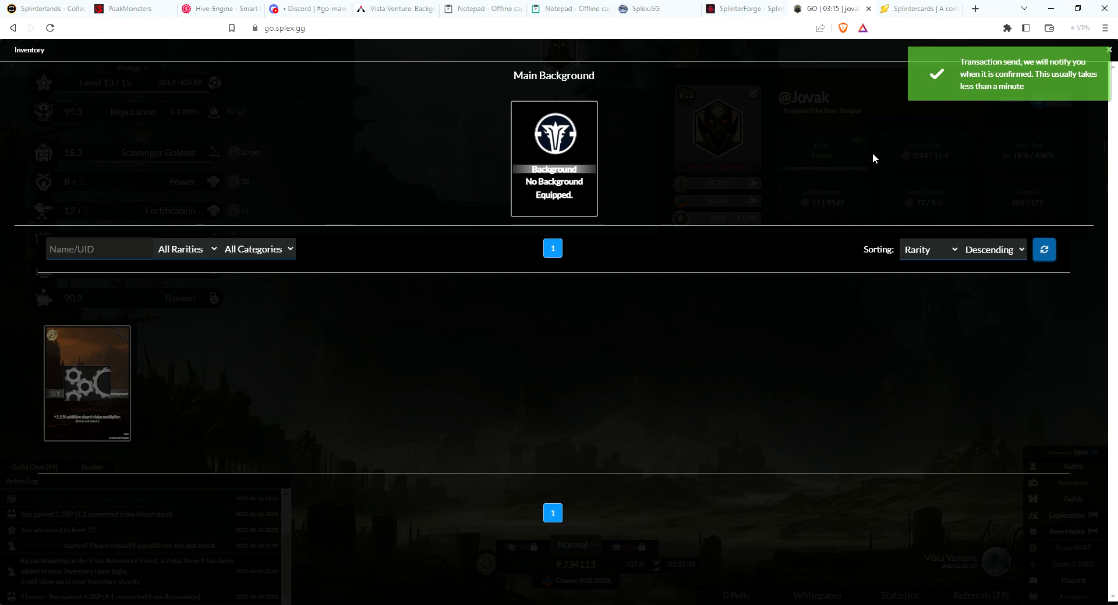
mouse_move(1037, 93)
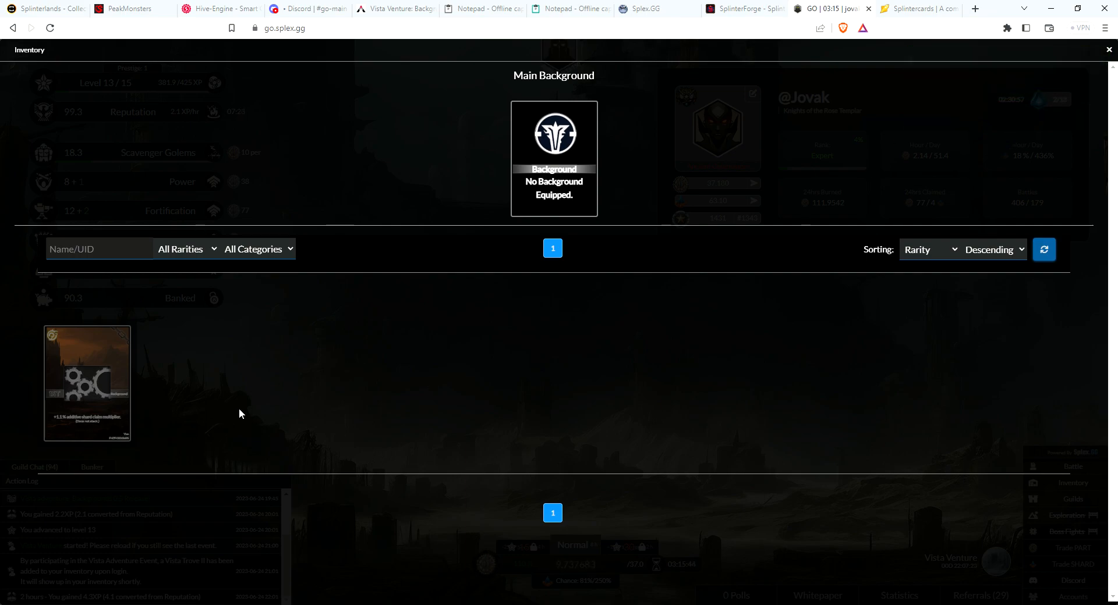
mouse_move(247, 411)
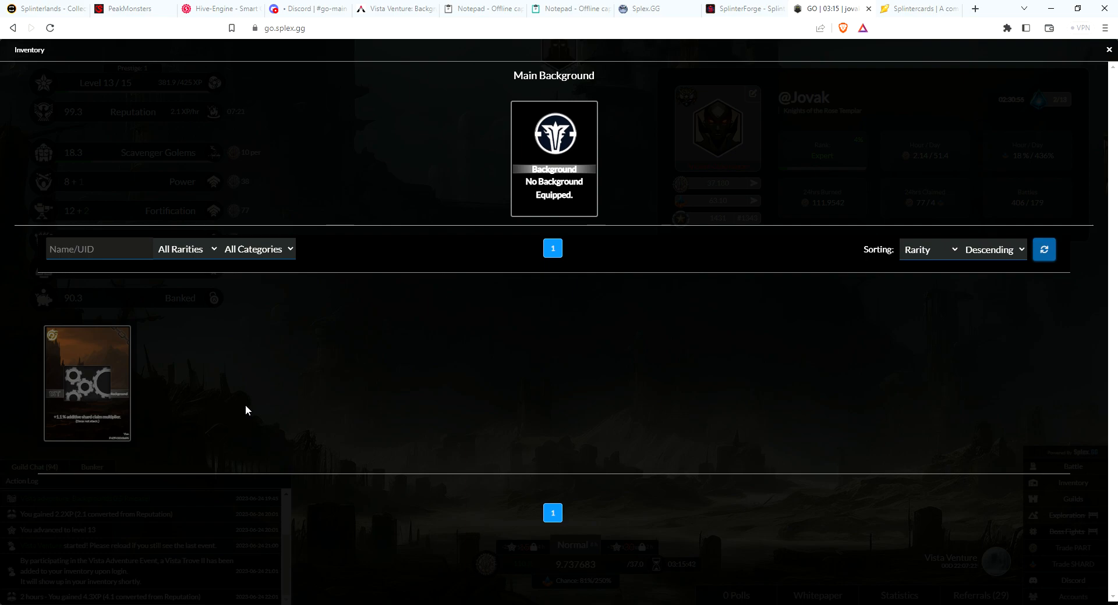
mouse_move(522, 345)
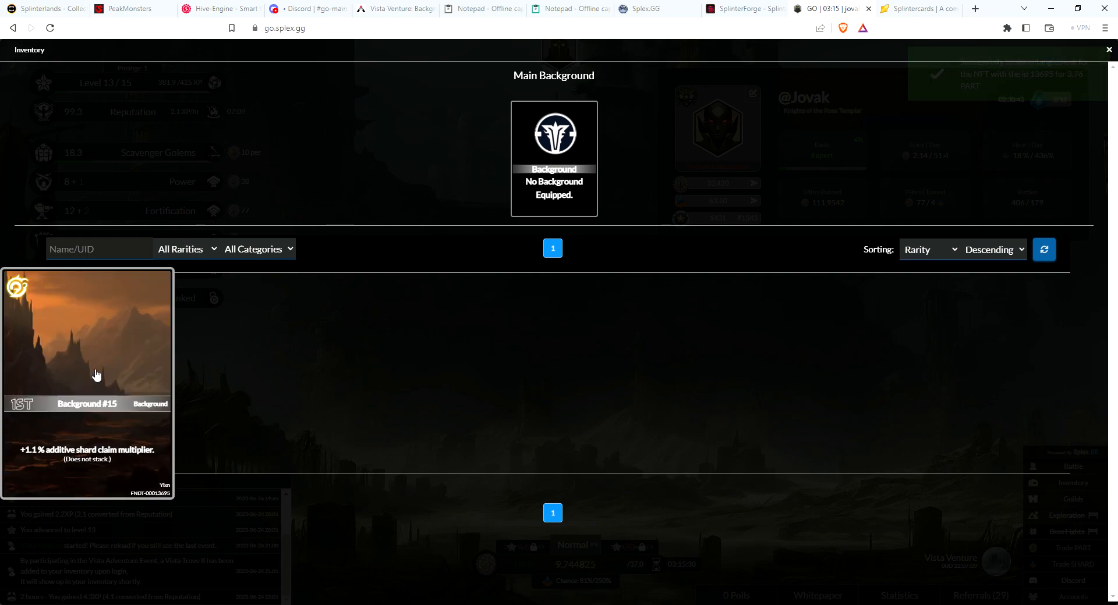
left_click(95, 375)
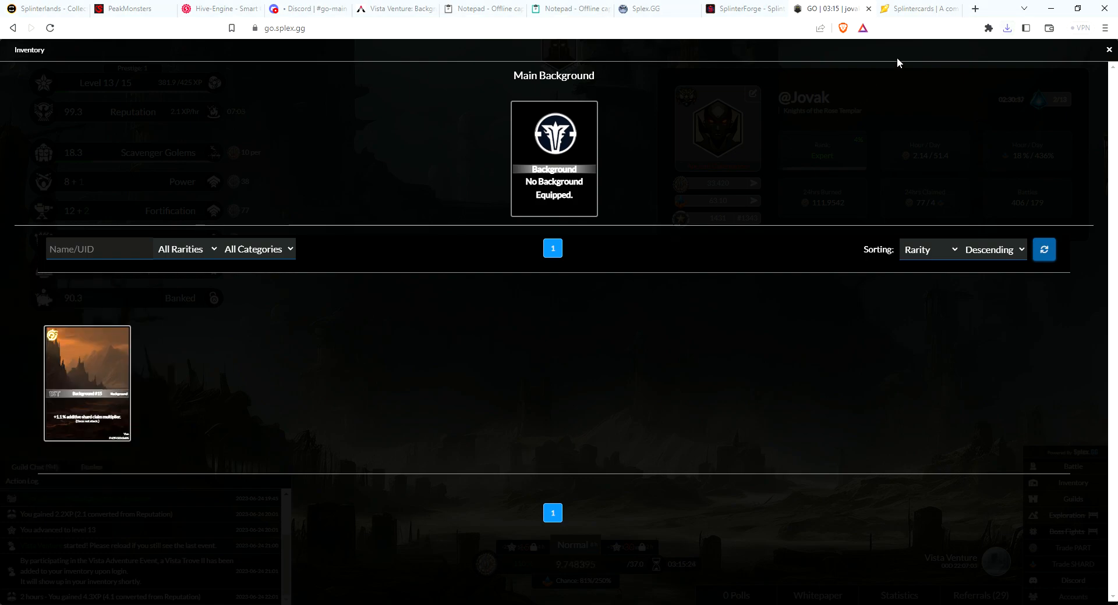
mouse_move(828, 259)
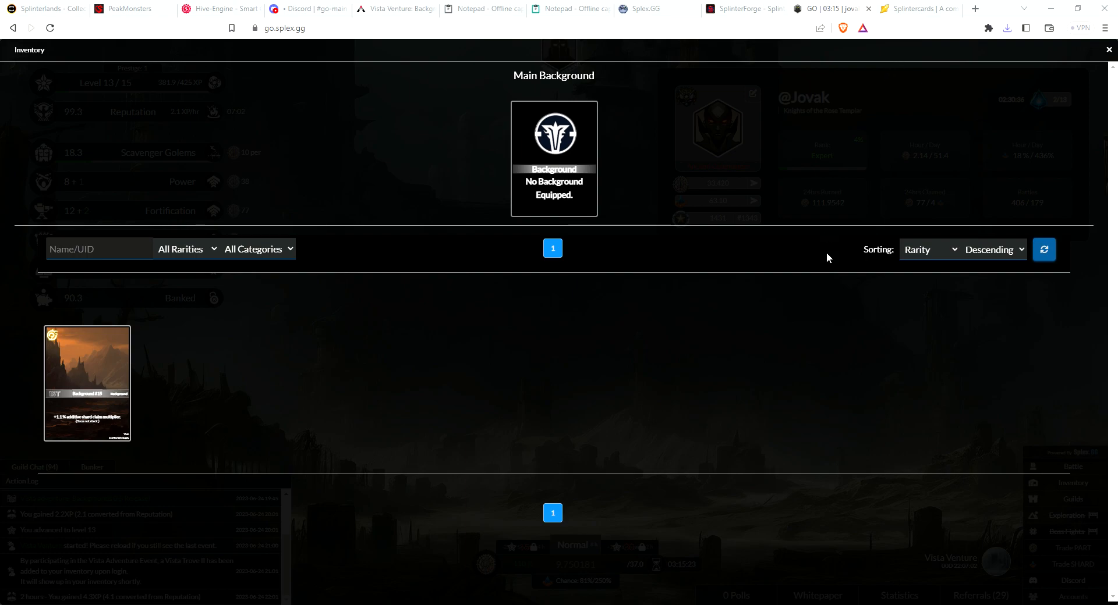
mouse_move(911, 330)
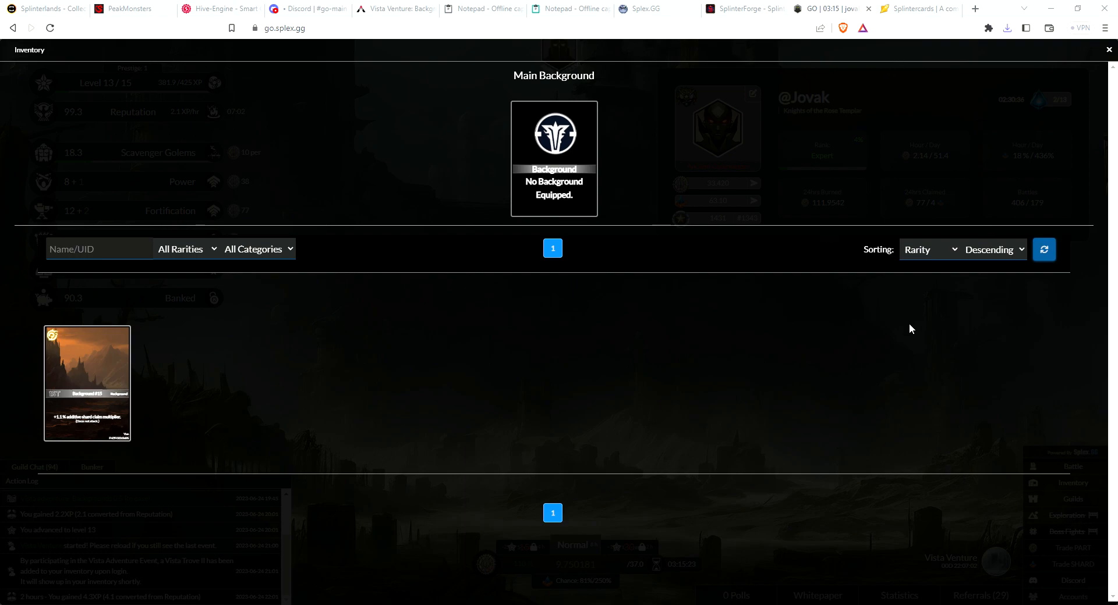
mouse_move(901, 326)
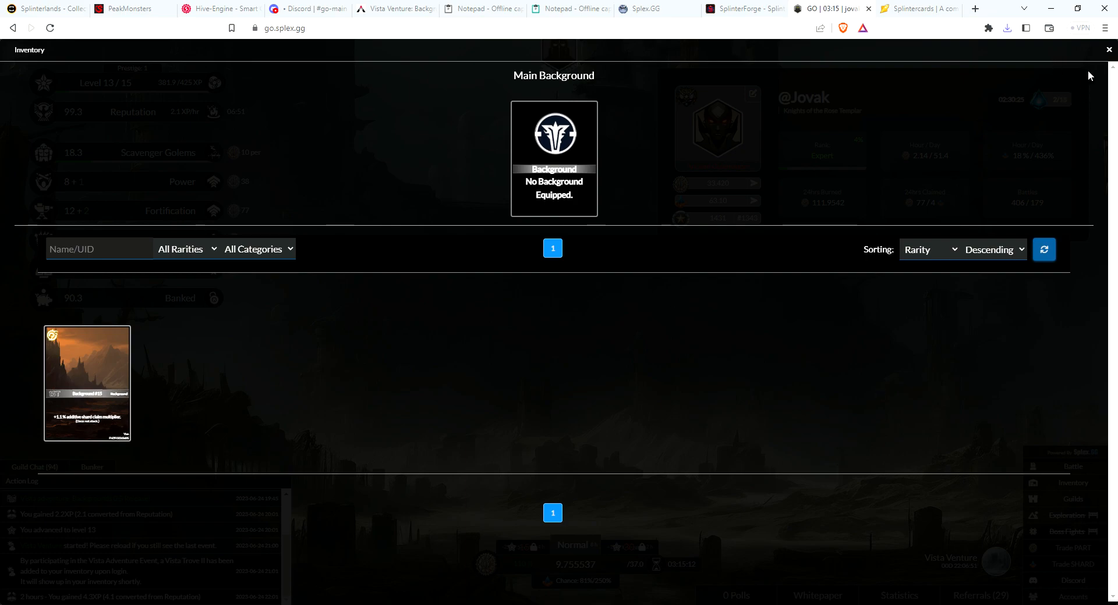
- Refresh the inventory and equip Background #15 as the main background
left_click(1108, 50)
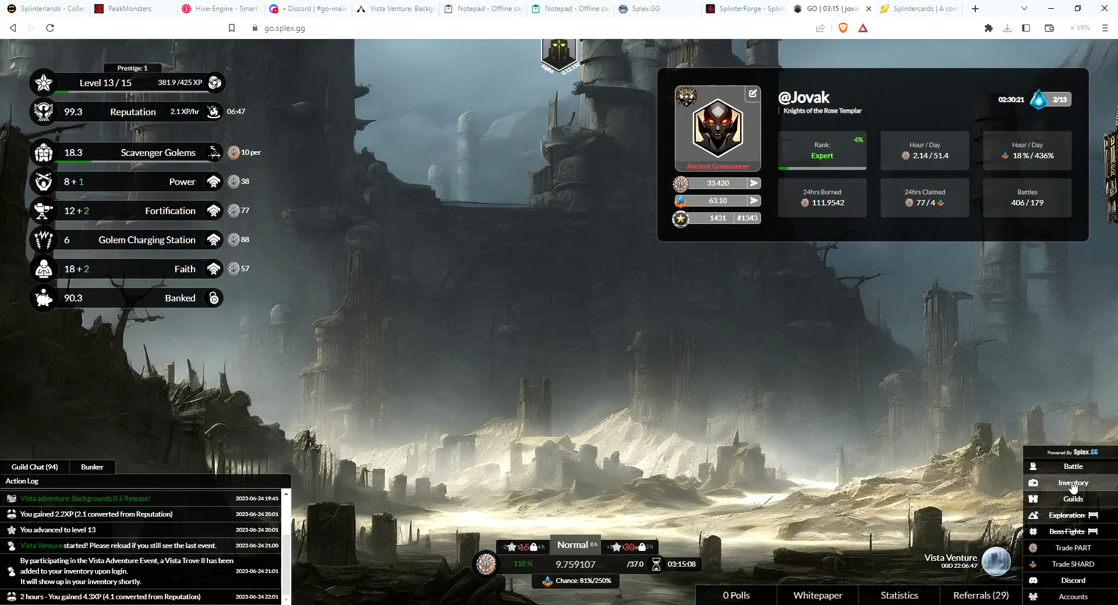
left_click(1073, 483)
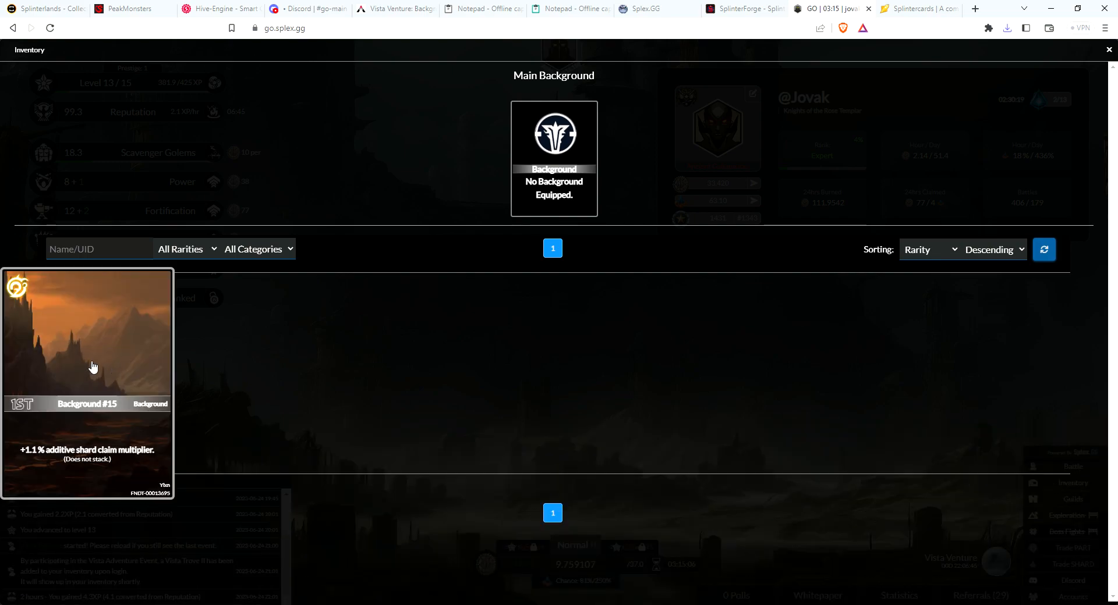
left_click(93, 367)
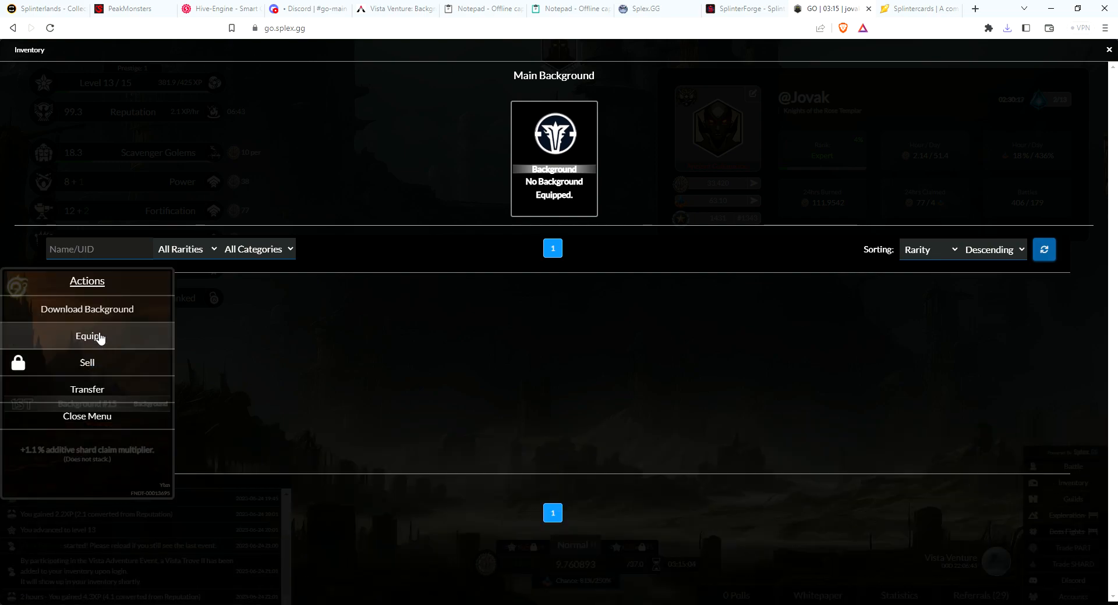
left_click(86, 337)
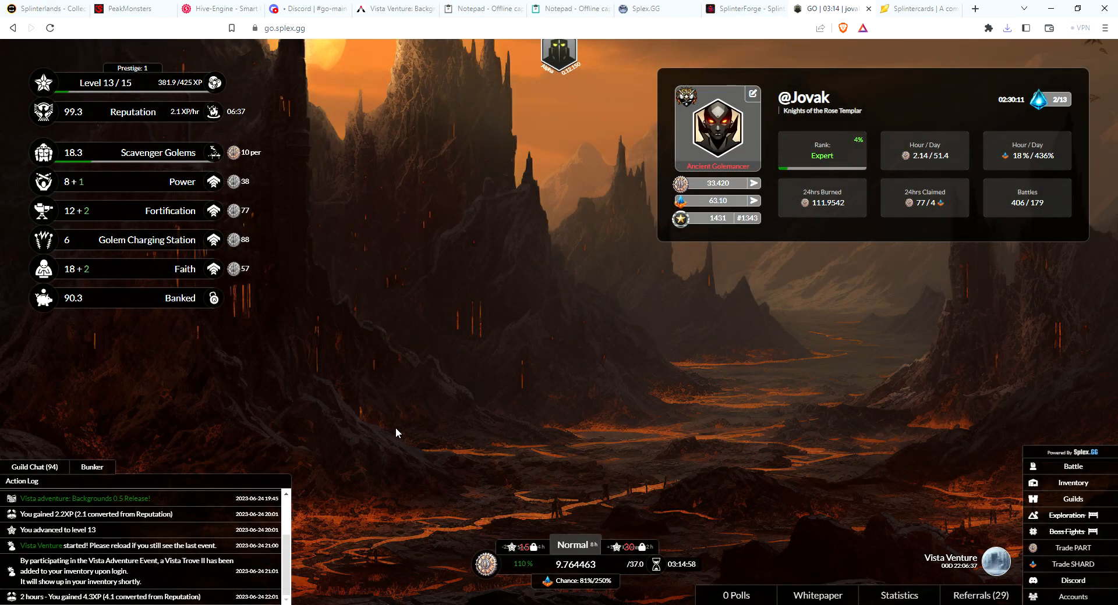
mouse_move(401, 415)
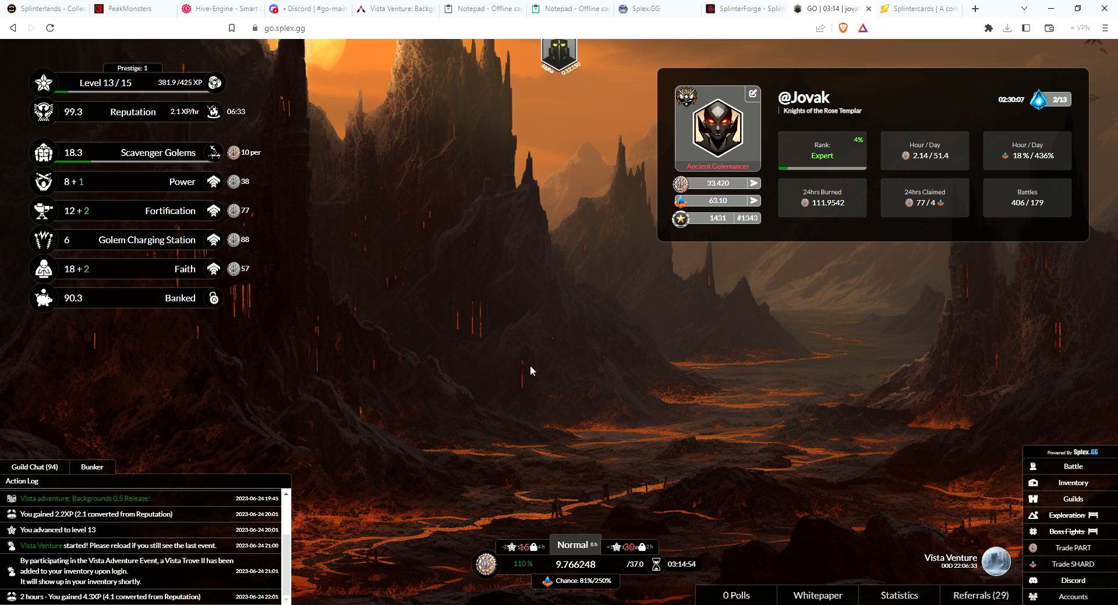
mouse_move(707, 368)
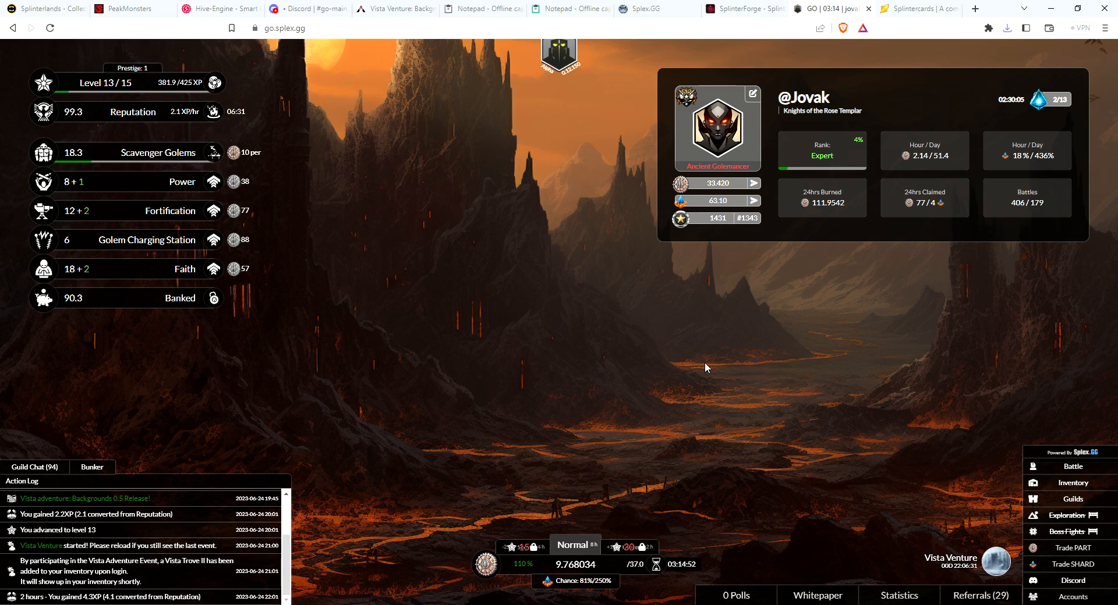
mouse_move(696, 357)
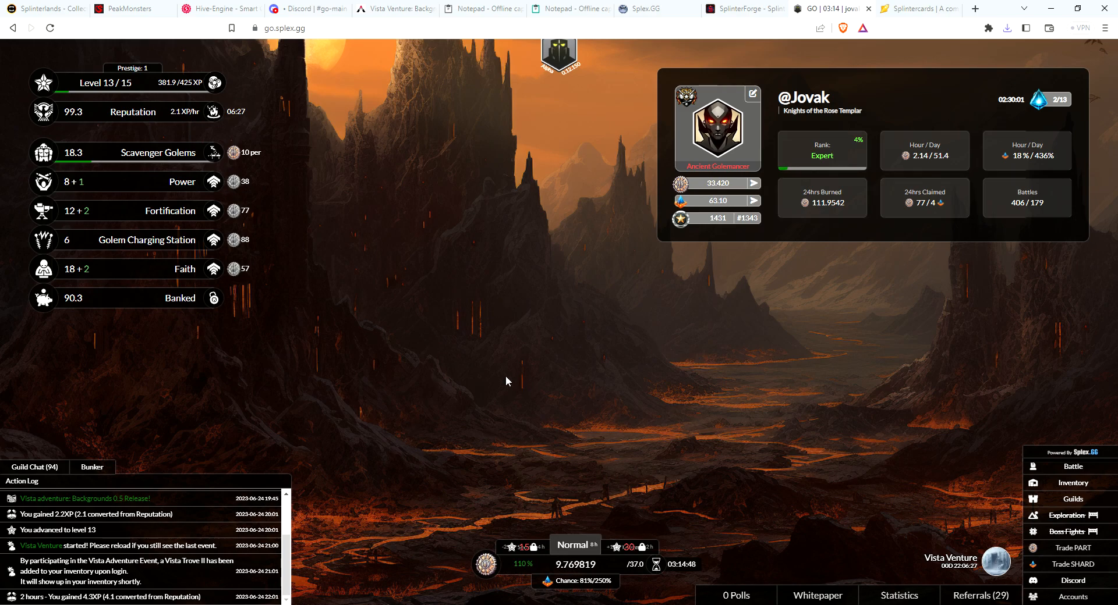
mouse_move(511, 431)
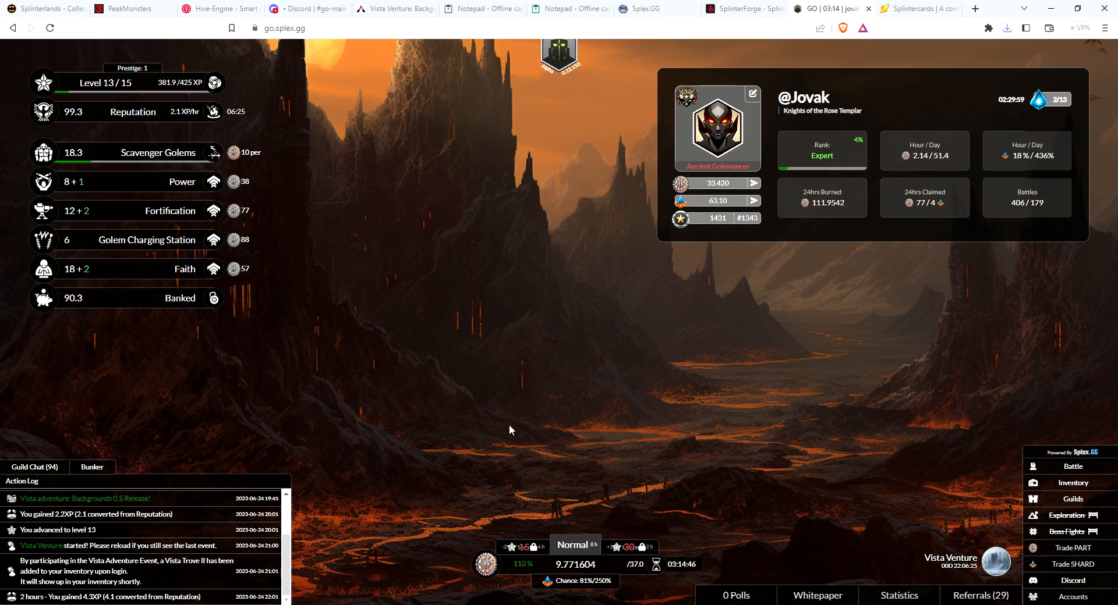
mouse_move(562, 460)
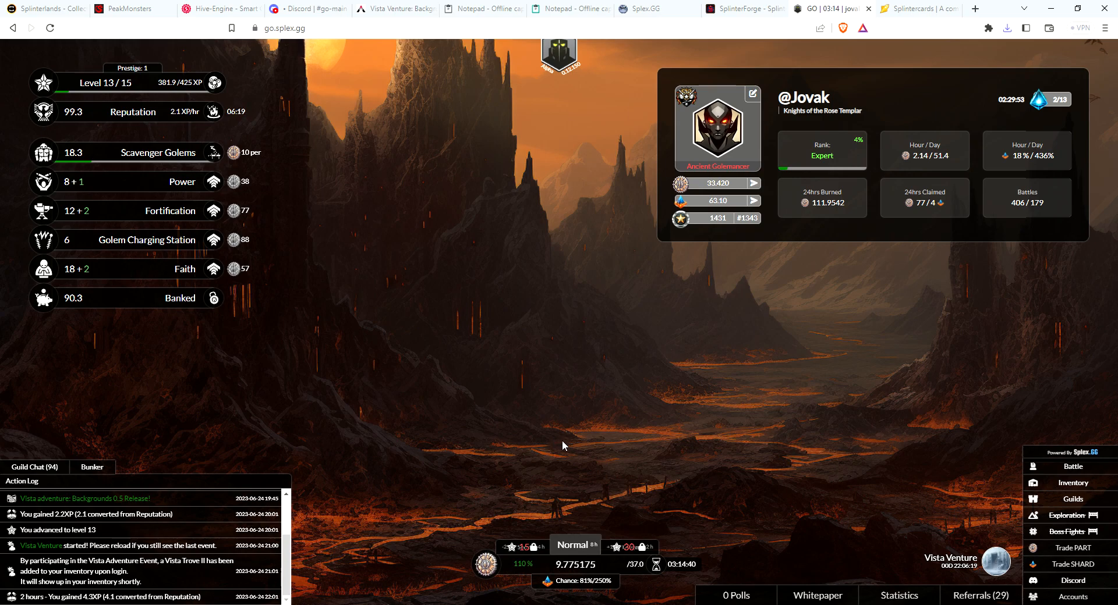
mouse_move(739, 309)
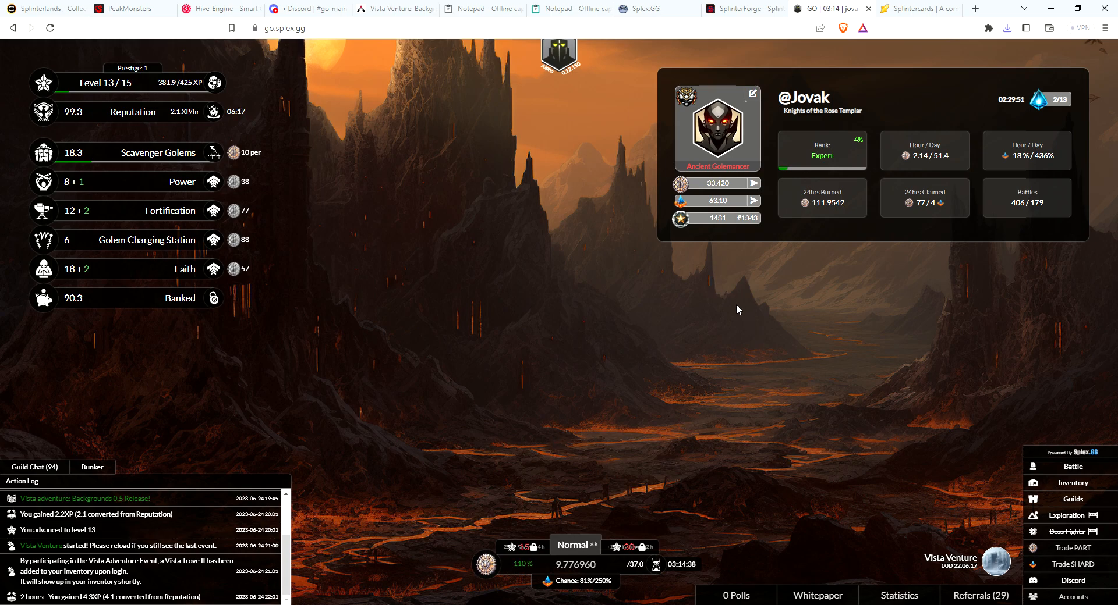
mouse_move(745, 482)
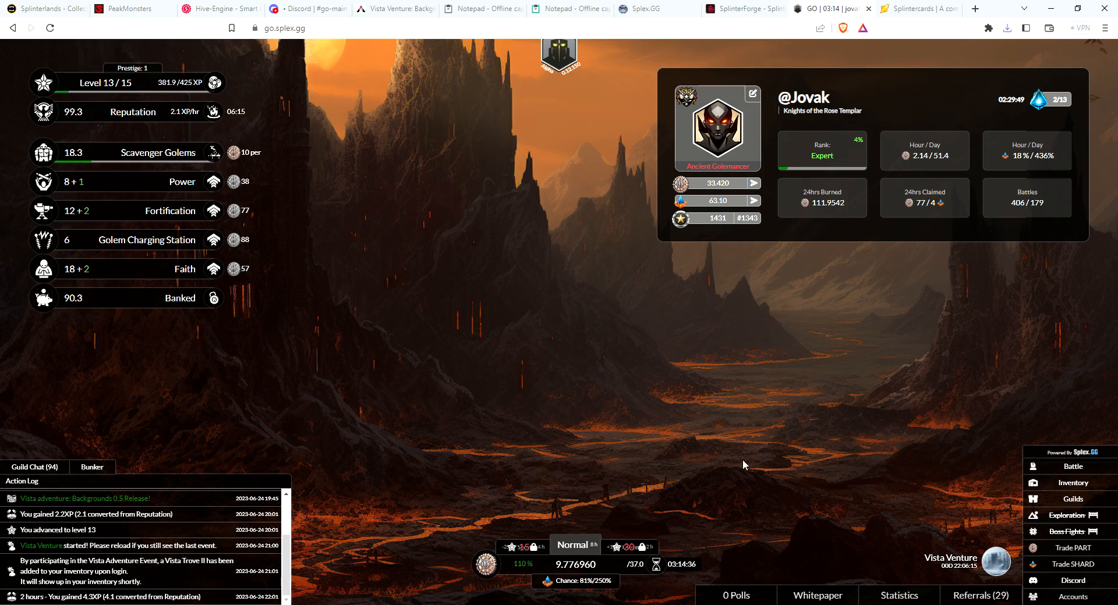
mouse_move(771, 421)
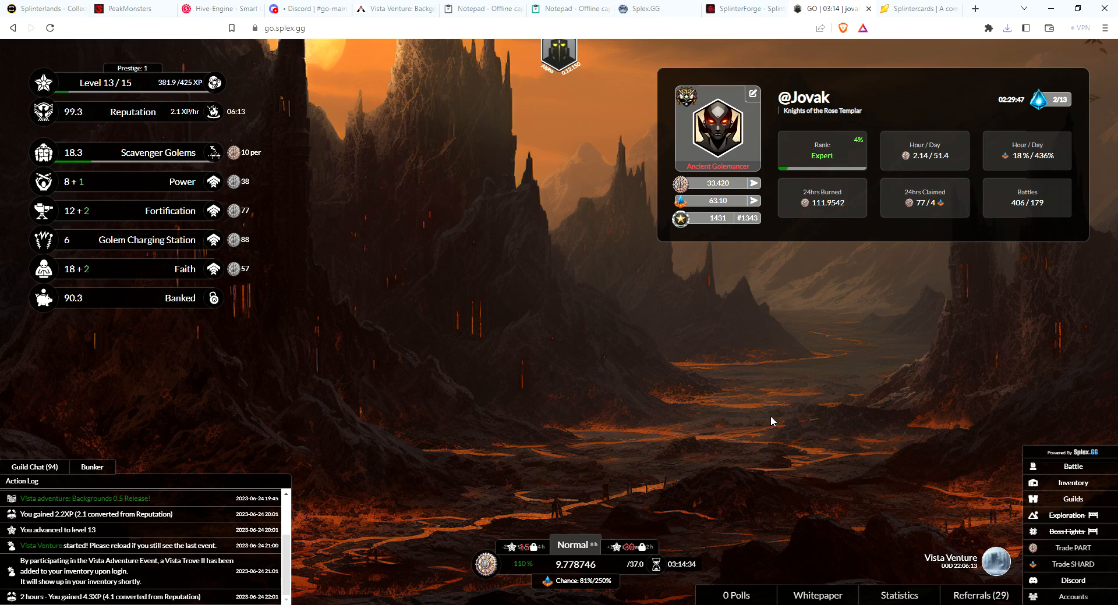
mouse_move(759, 331)
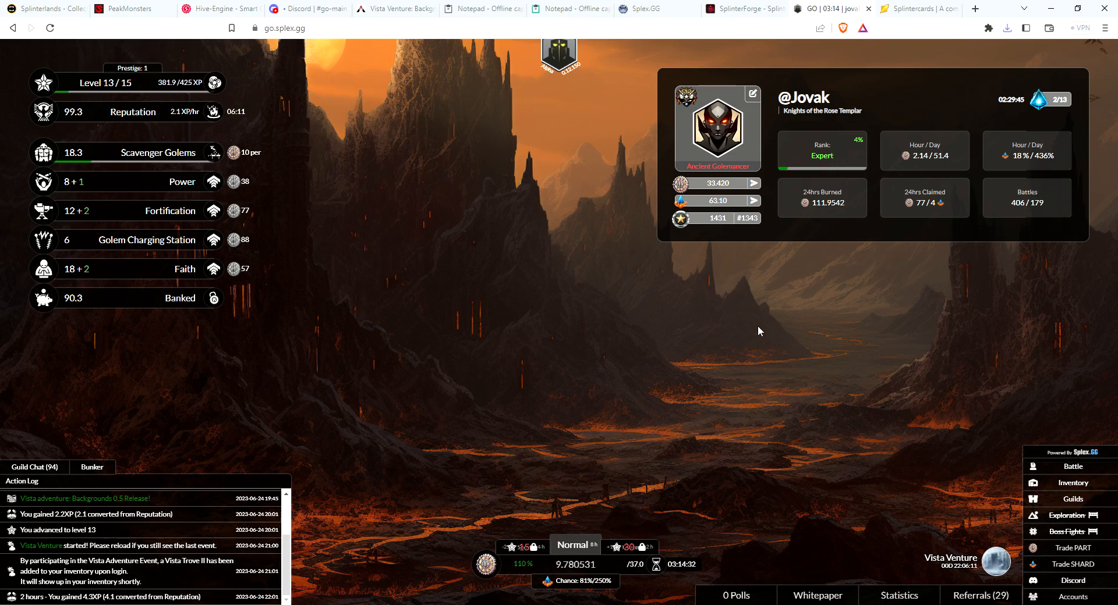
mouse_move(608, 327)
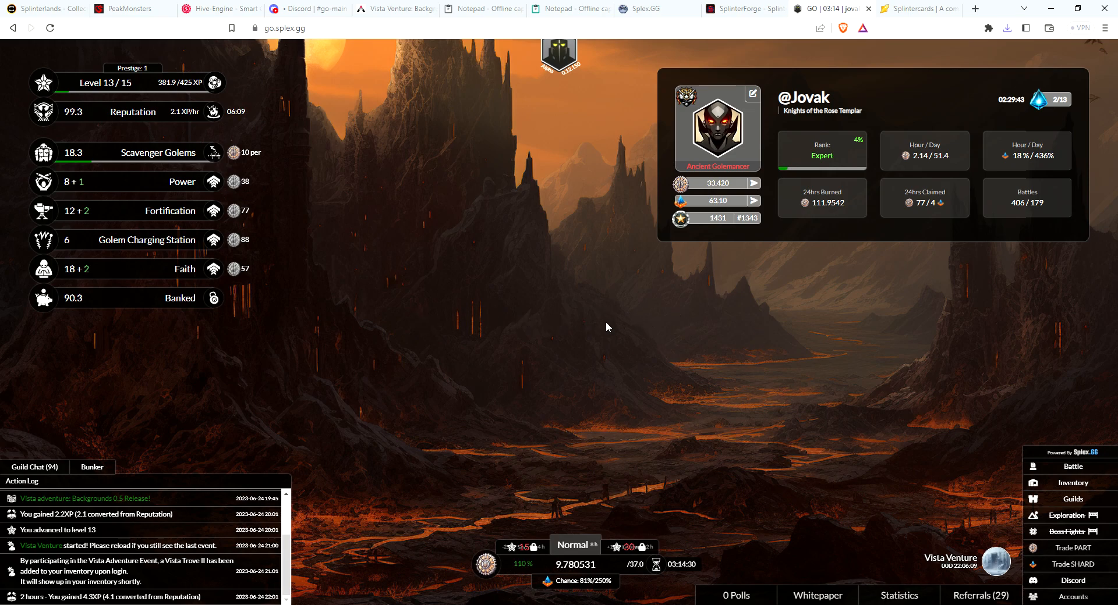
mouse_move(810, 340)
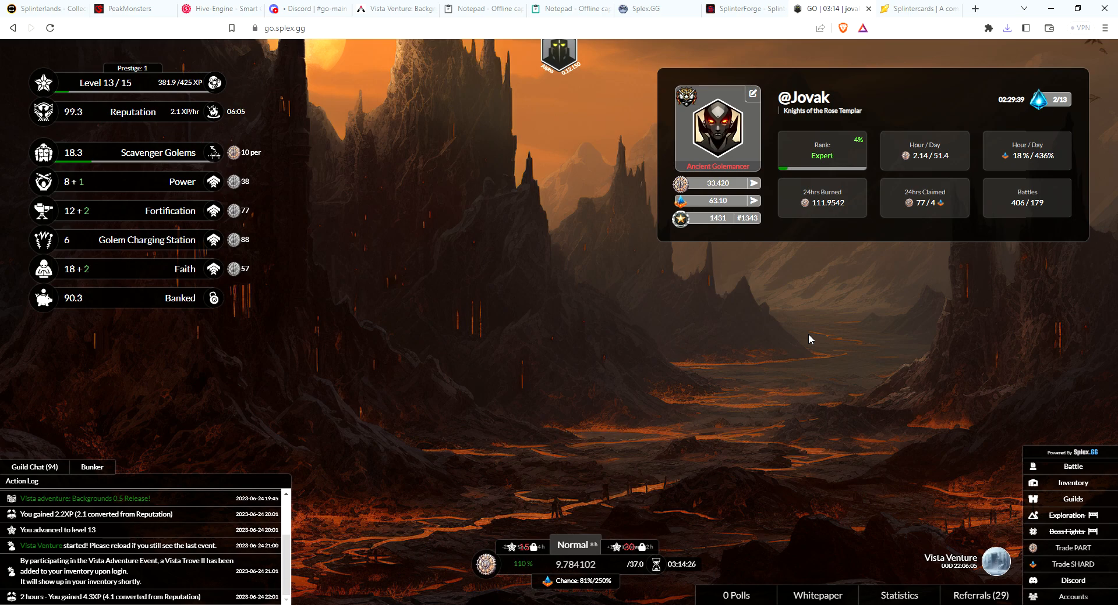
mouse_move(743, 356)
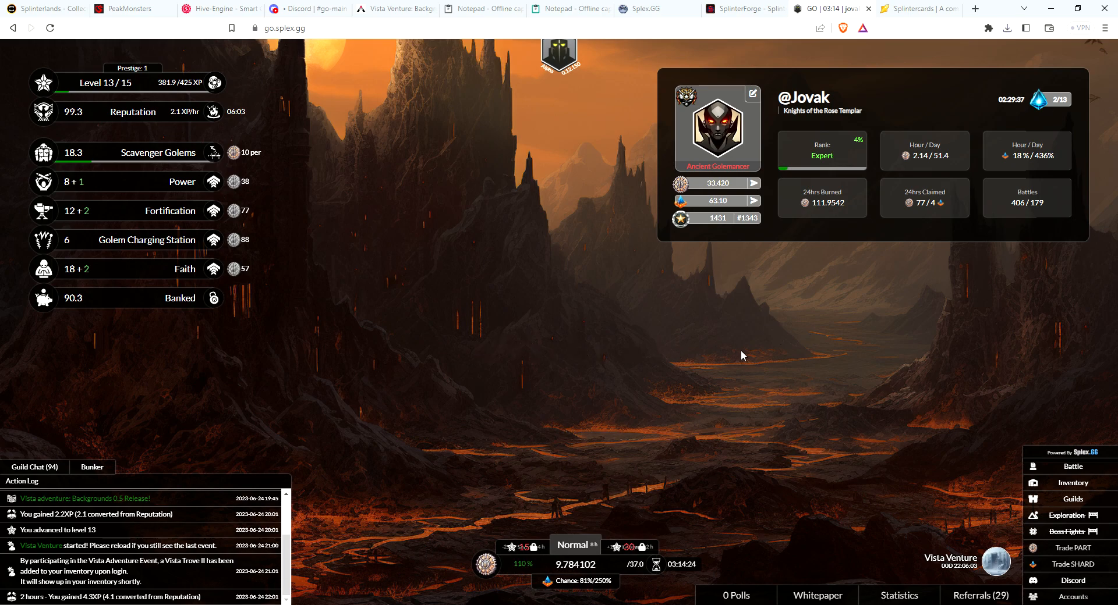
mouse_move(732, 347)
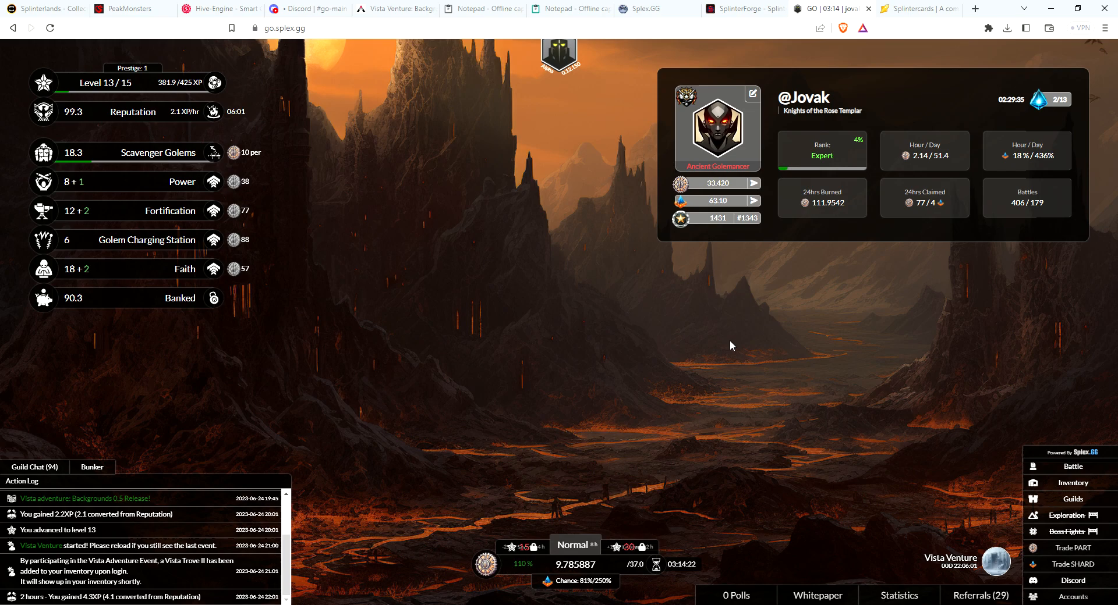
mouse_move(687, 358)
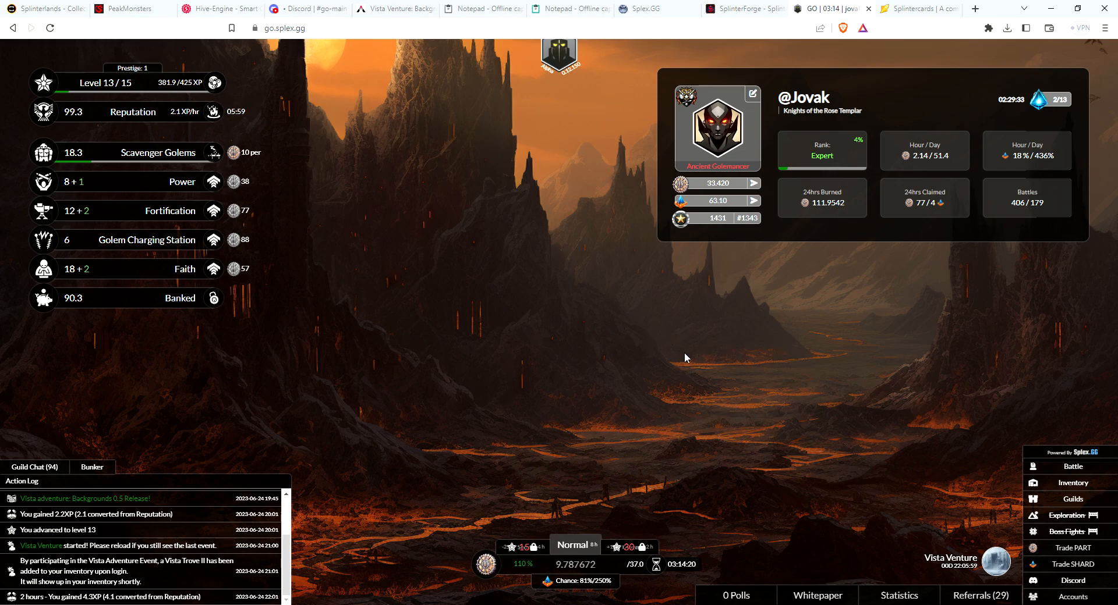
mouse_move(650, 400)
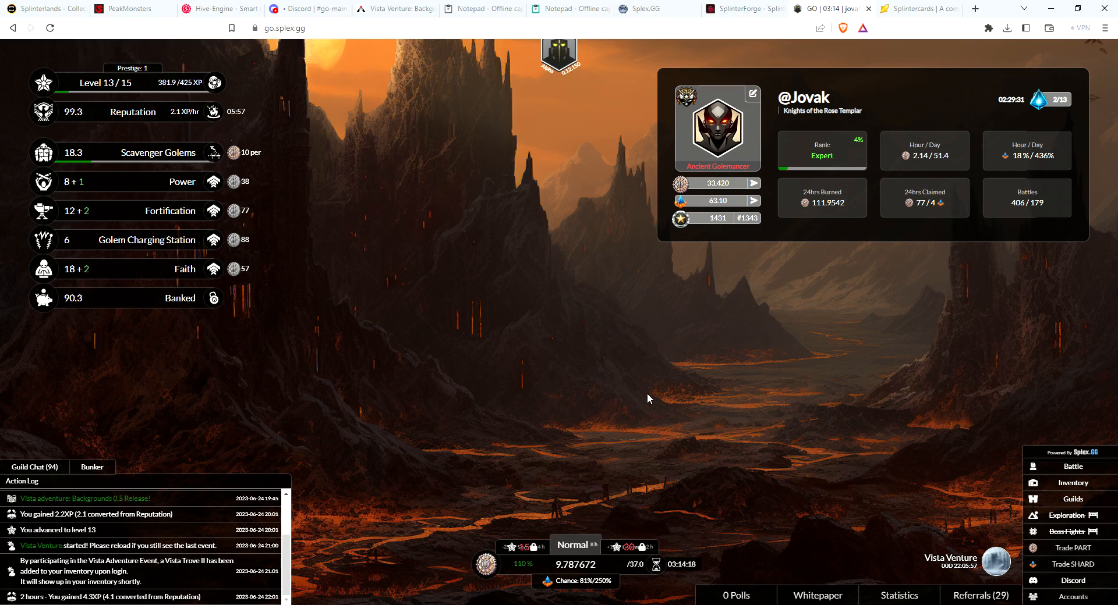
mouse_move(666, 361)
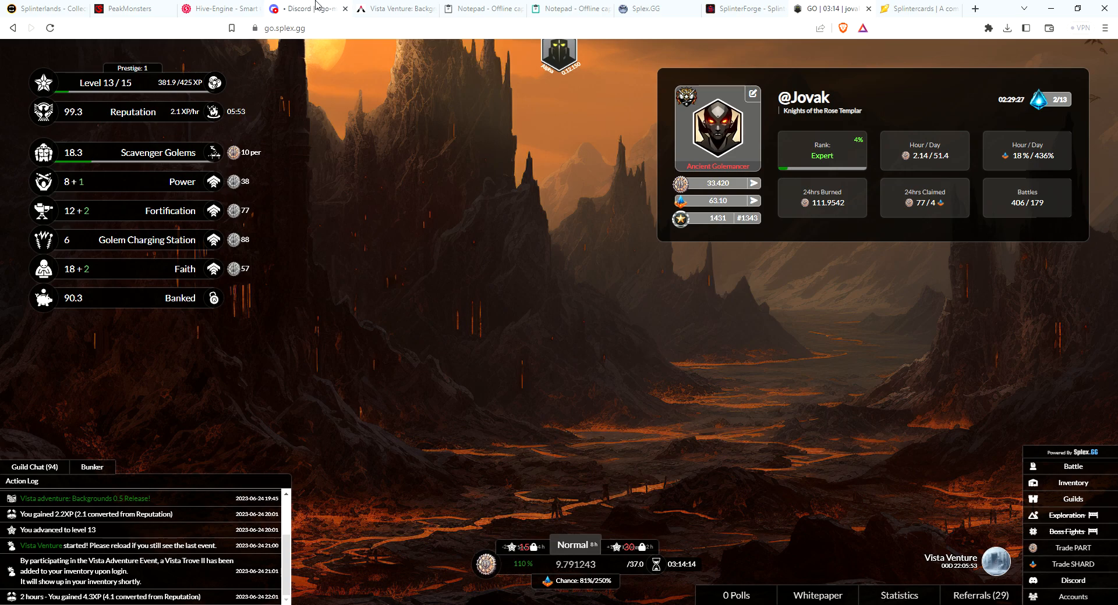
mouse_move(548, 309)
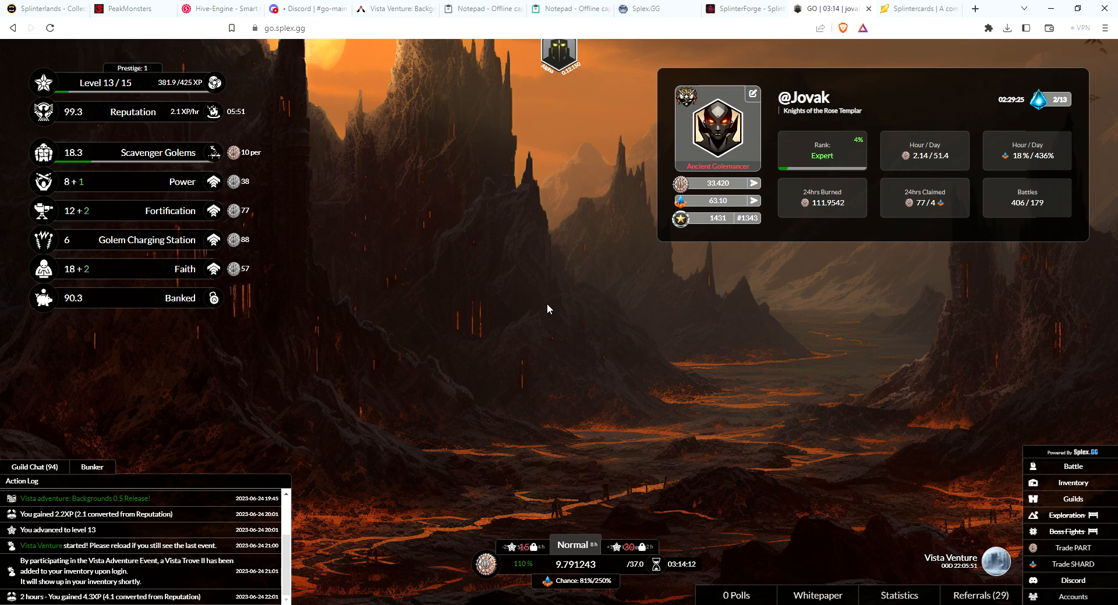
mouse_move(710, 411)
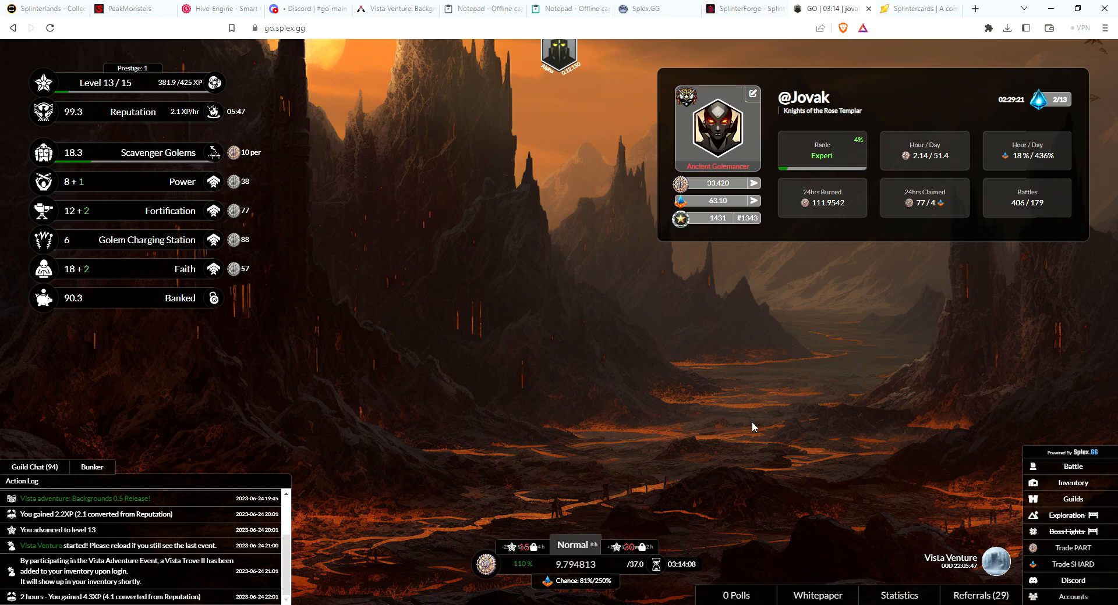
mouse_move(790, 563)
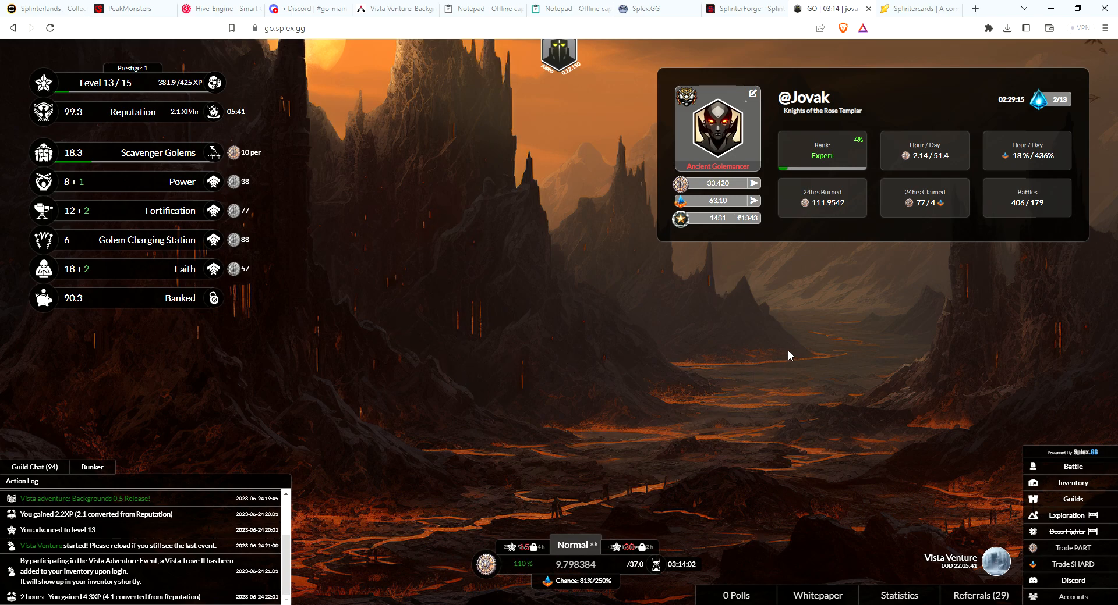
mouse_move(874, 345)
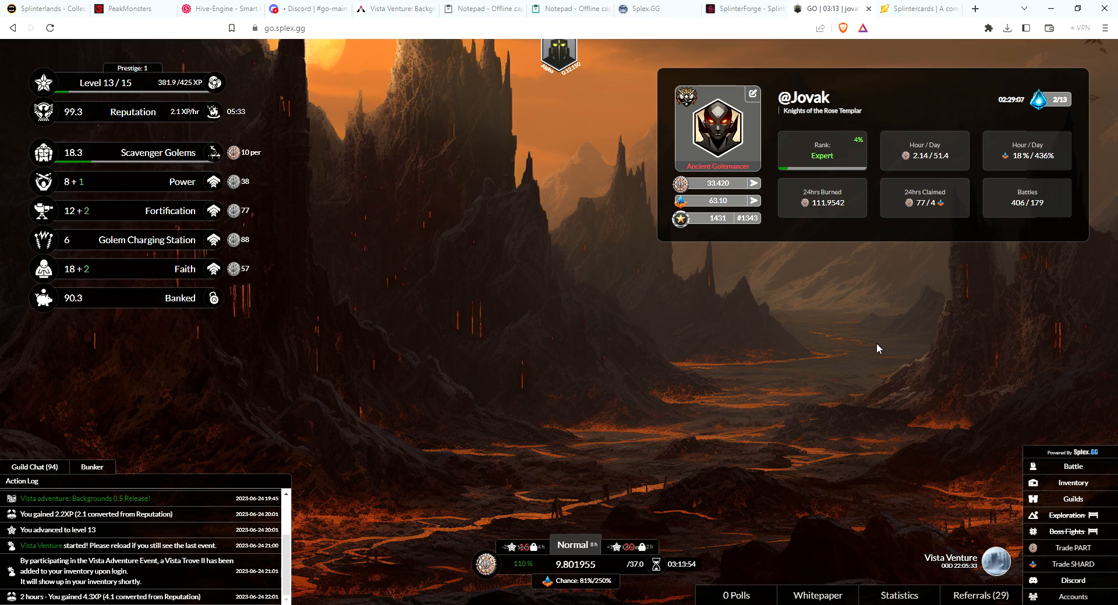
mouse_move(827, 328)
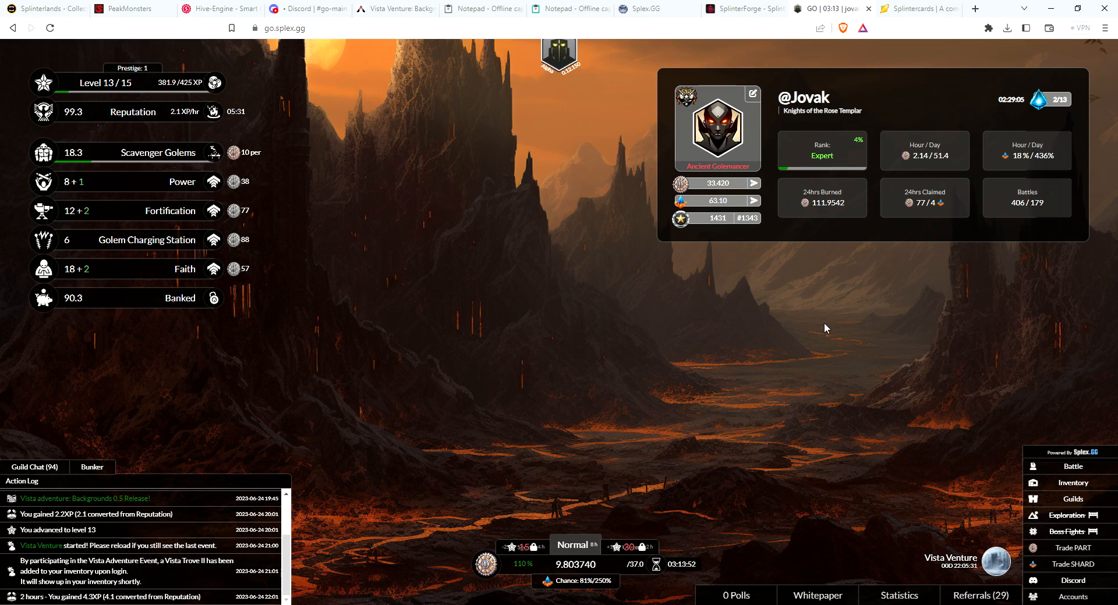
mouse_move(1057, 85)
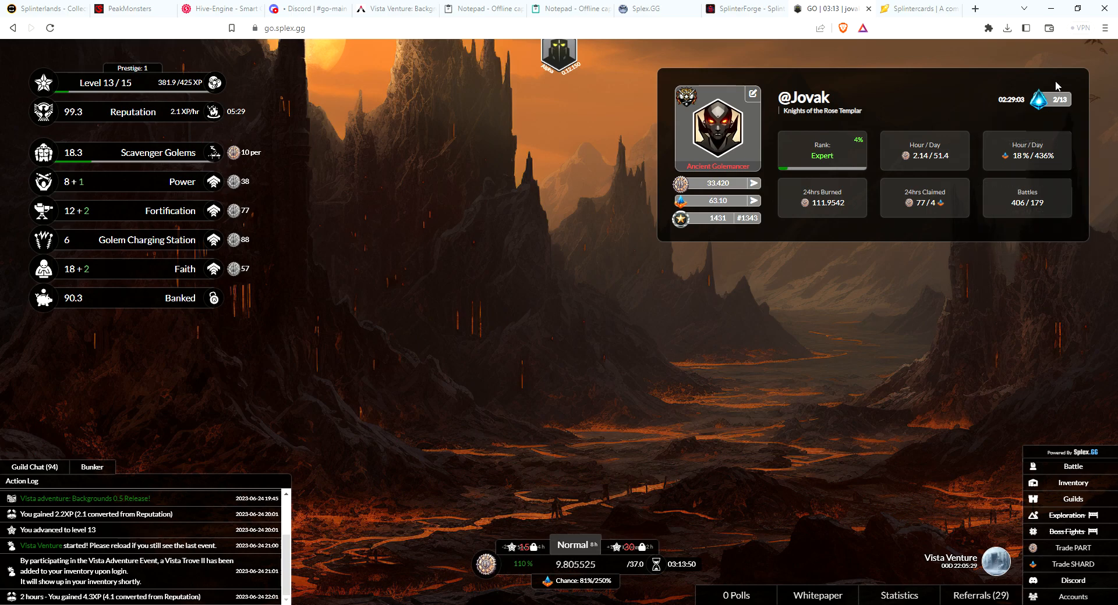
mouse_move(927, 90)
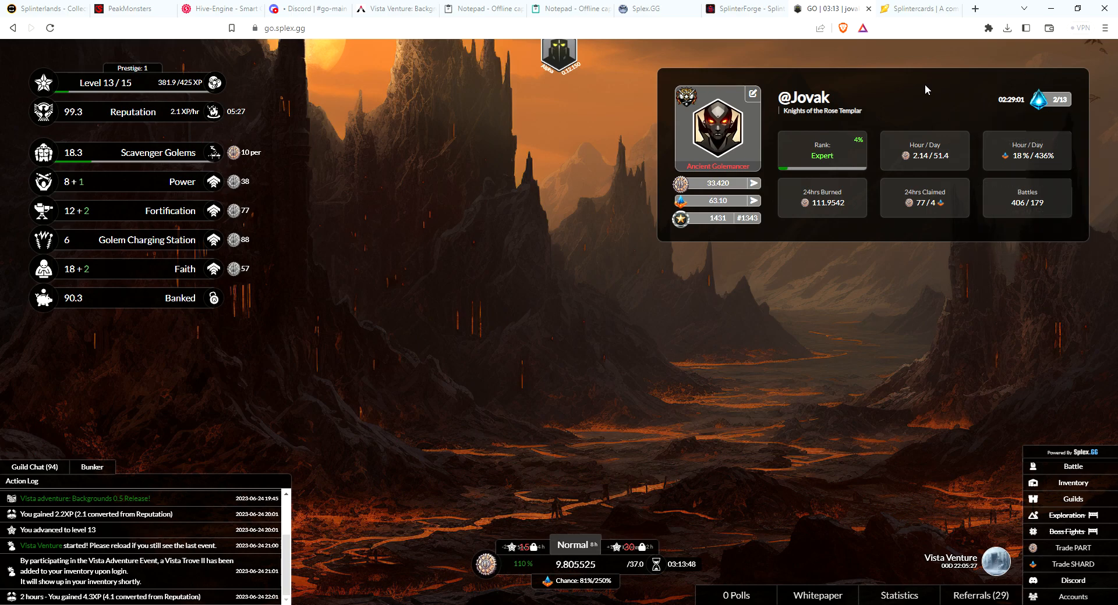